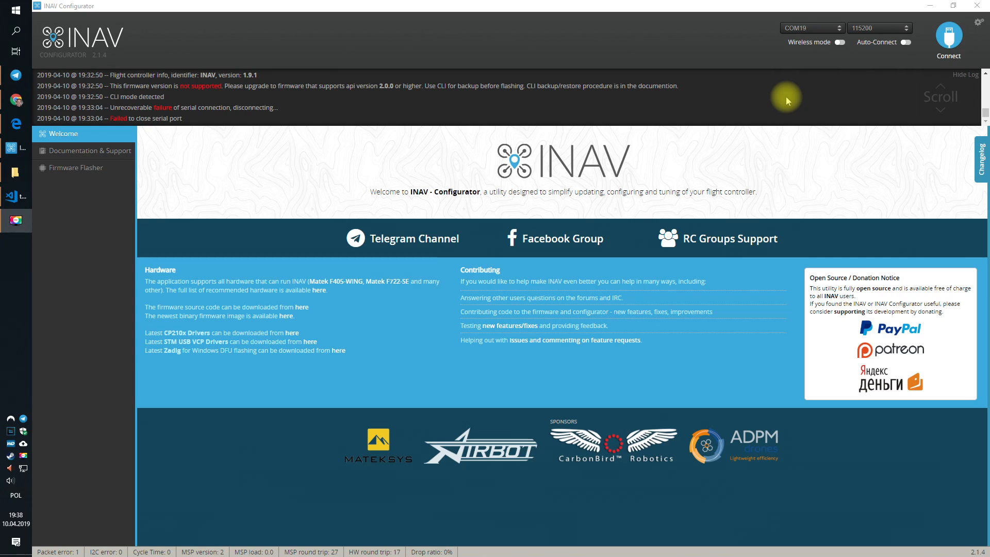
pyautogui.moveTo(746, 51)
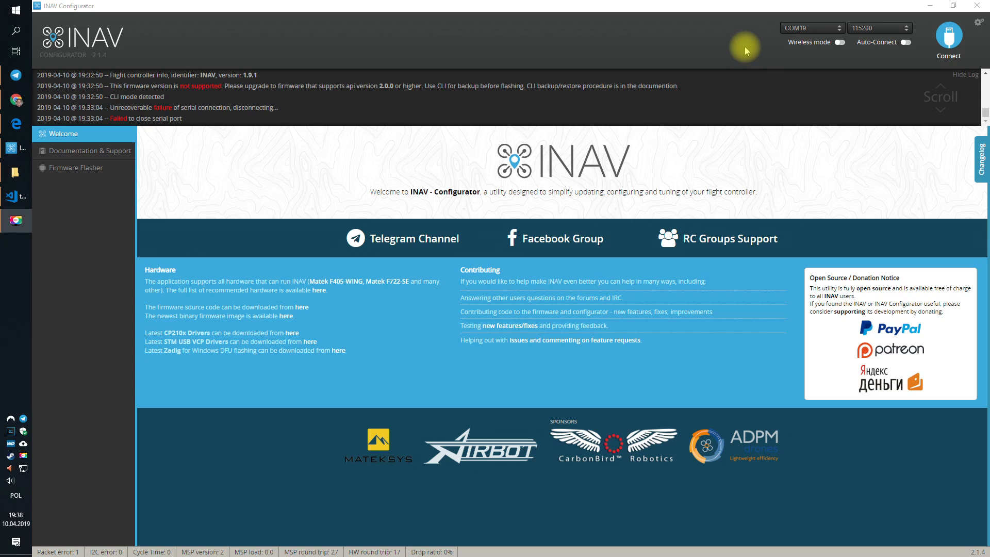
# Connect to the flight controller after a retried attempt and show its Mixer page.
pyautogui.click(949, 36)
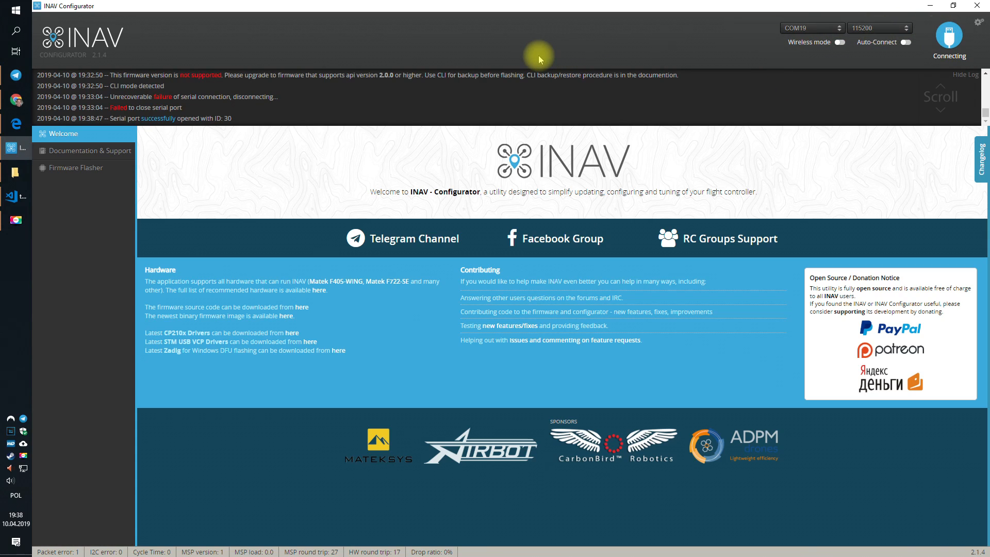
pyautogui.moveTo(548, 45)
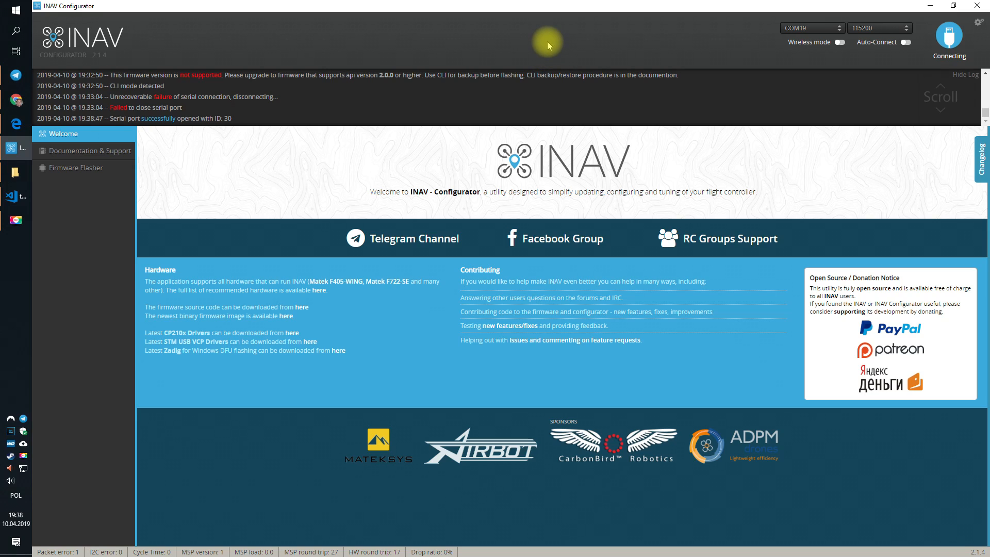
pyautogui.click(949, 35)
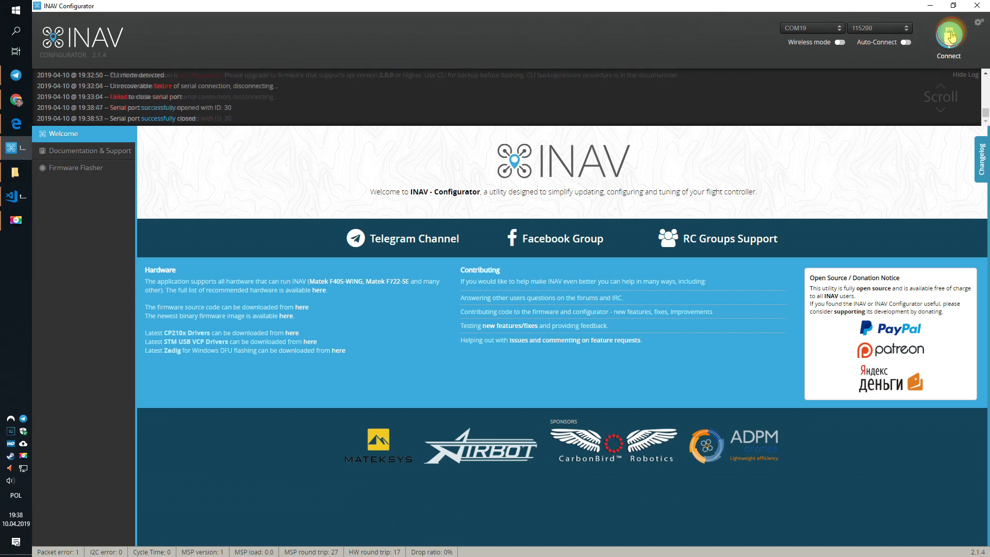
pyautogui.click(948, 33)
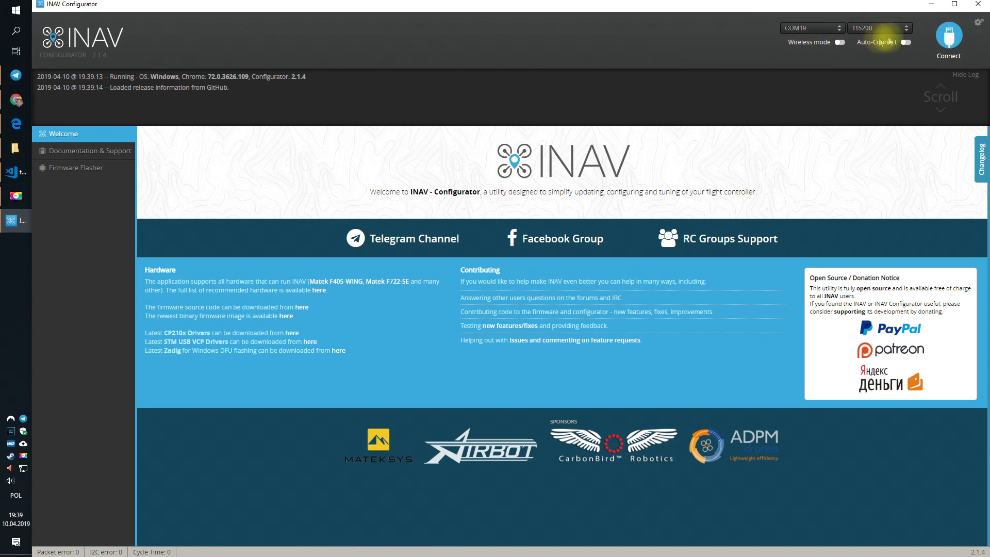
pyautogui.click(946, 39)
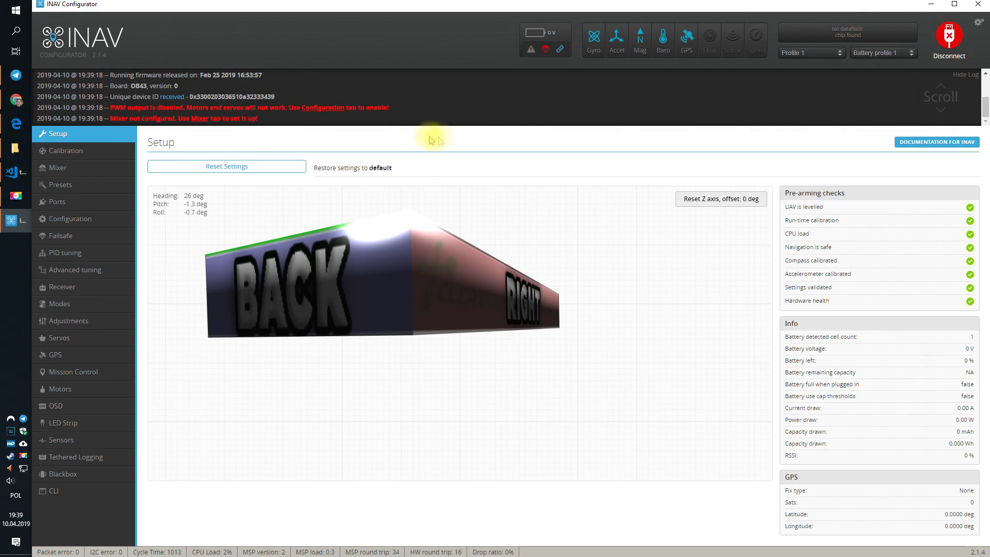
pyautogui.moveTo(377, 146)
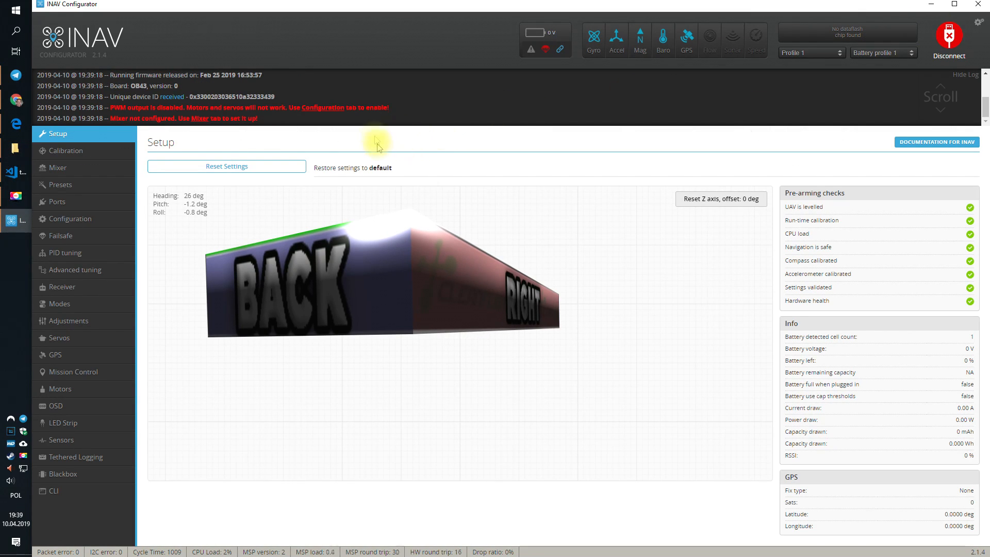
pyautogui.moveTo(273, 142)
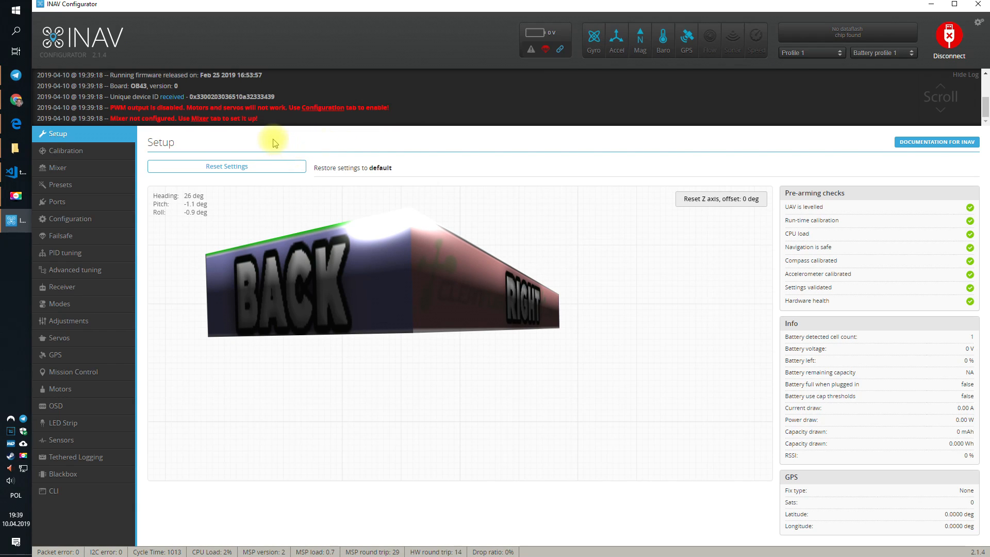
pyautogui.click(58, 168)
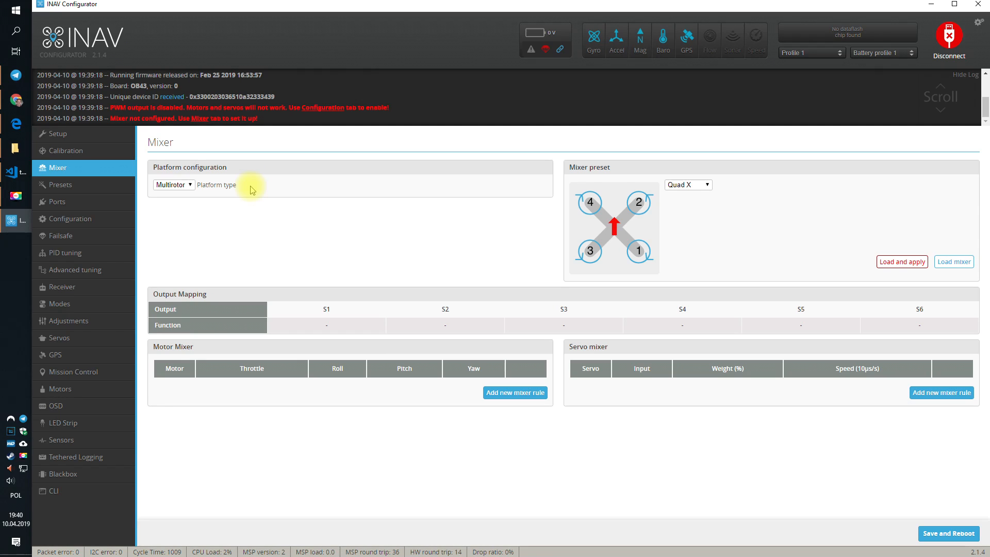
pyautogui.moveTo(265, 221)
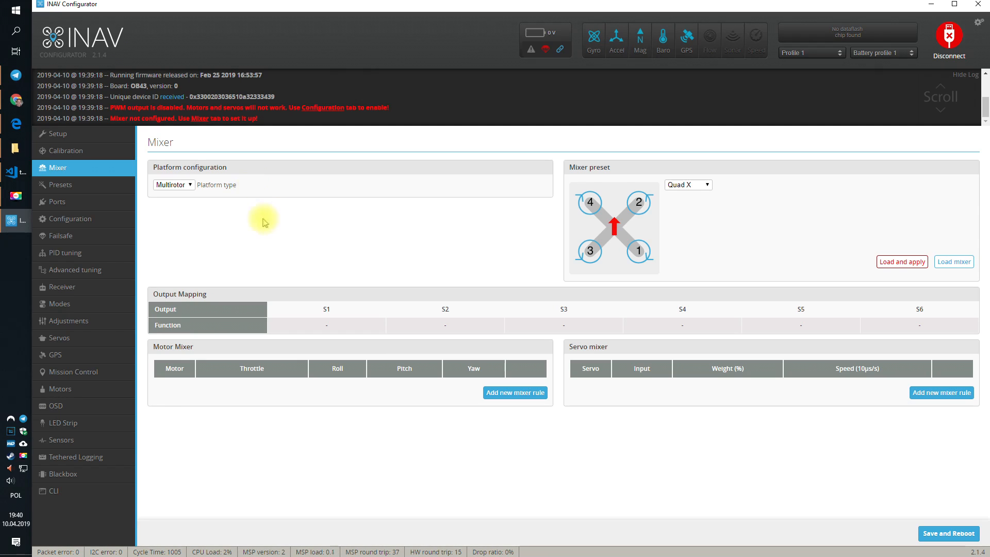
pyautogui.moveTo(257, 219)
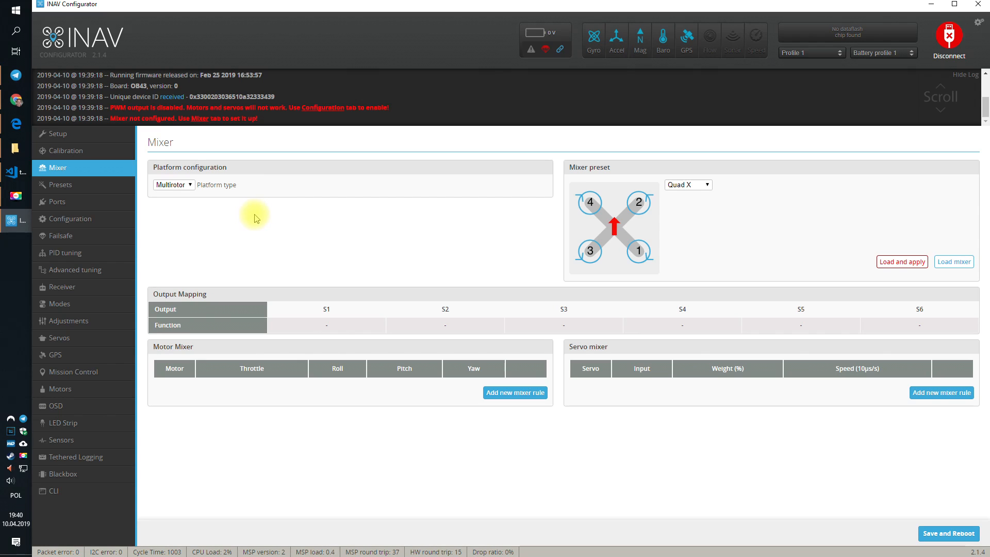
pyautogui.moveTo(172, 185)
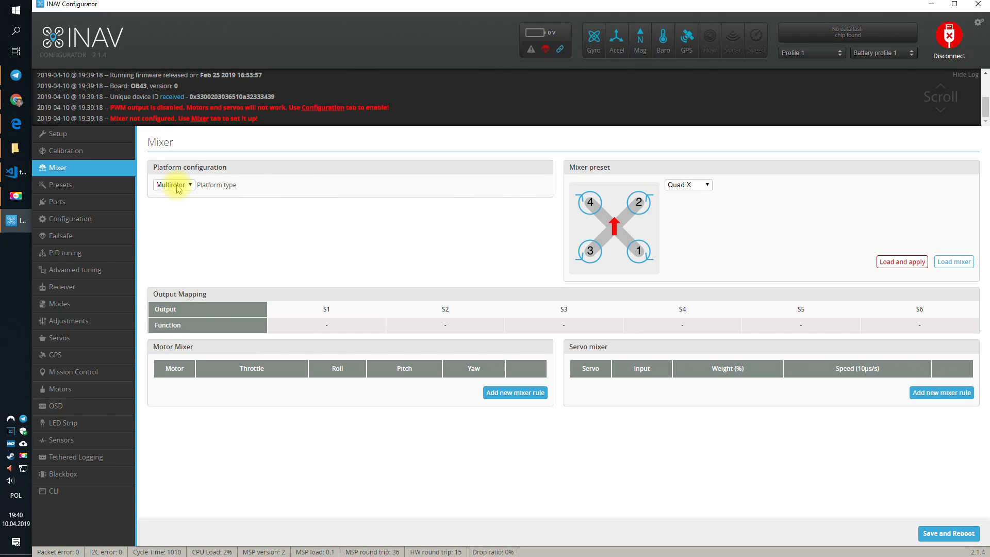
pyautogui.moveTo(707, 181)
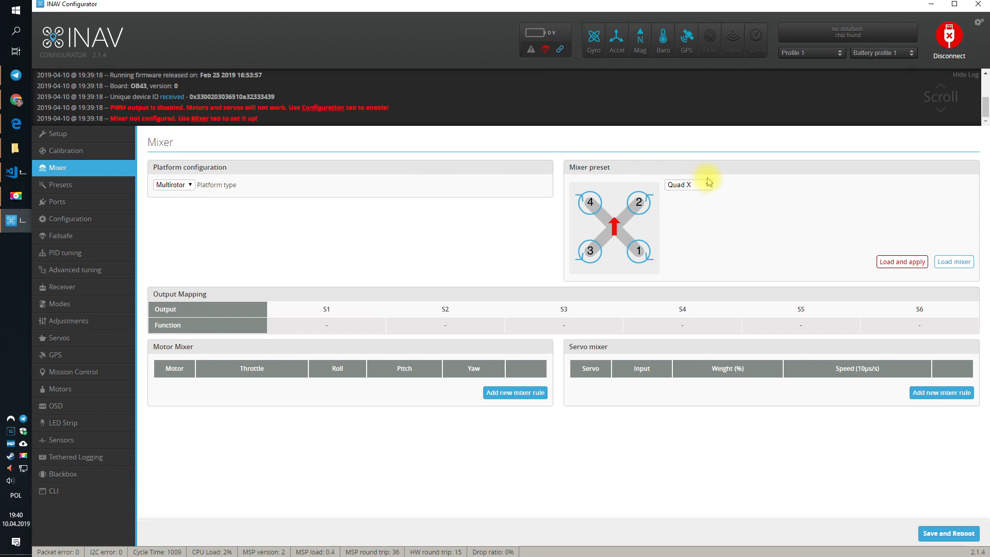
pyautogui.moveTo(735, 210)
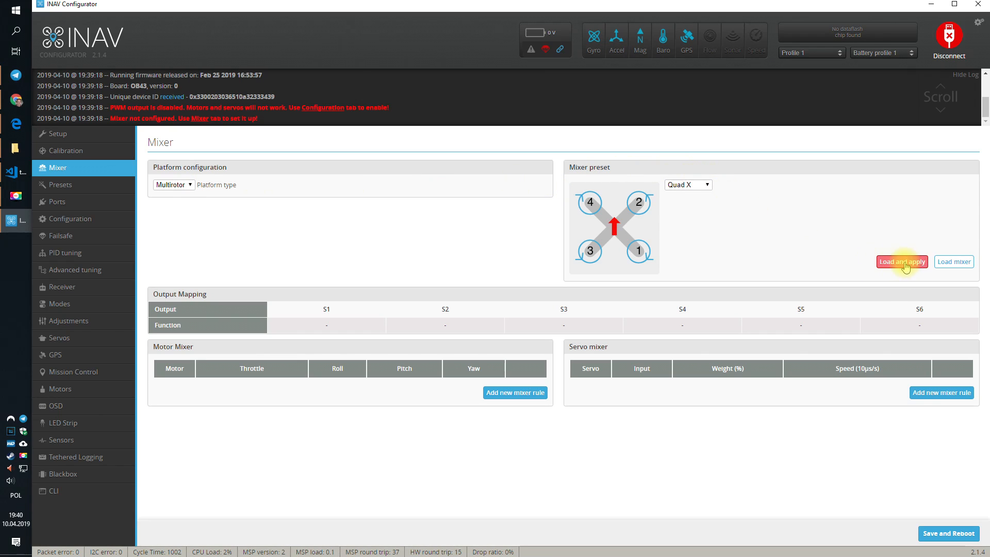
pyautogui.click(688, 185)
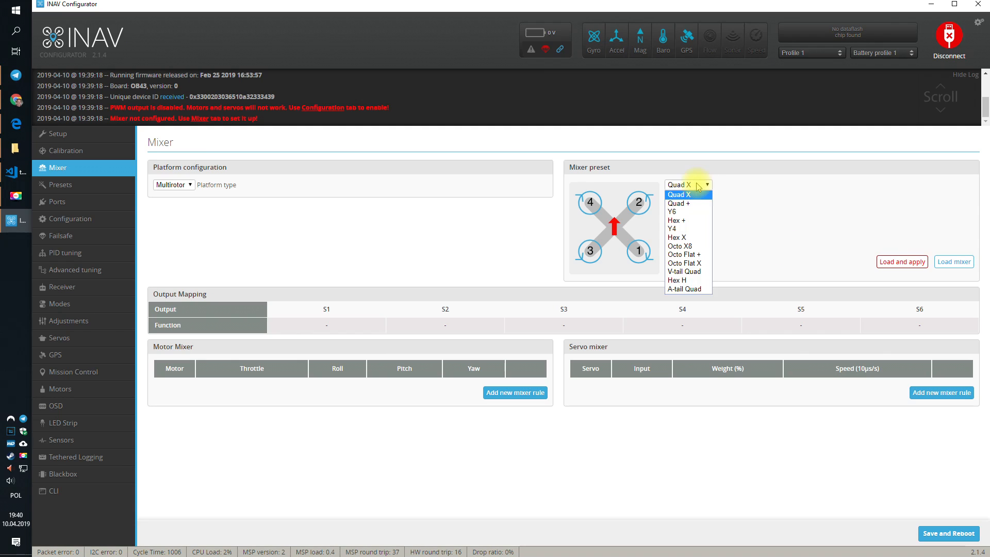
pyautogui.click(680, 246)
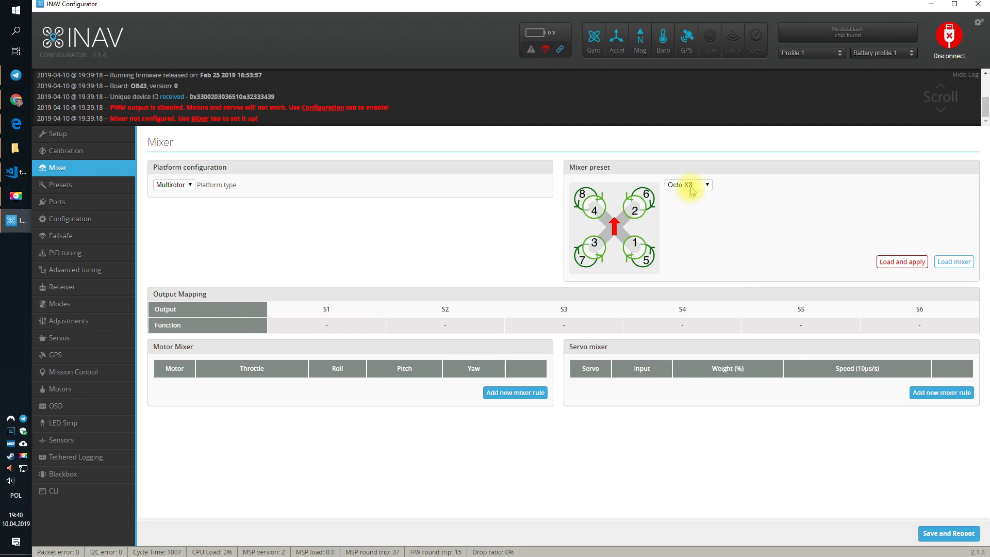
pyautogui.click(688, 184)
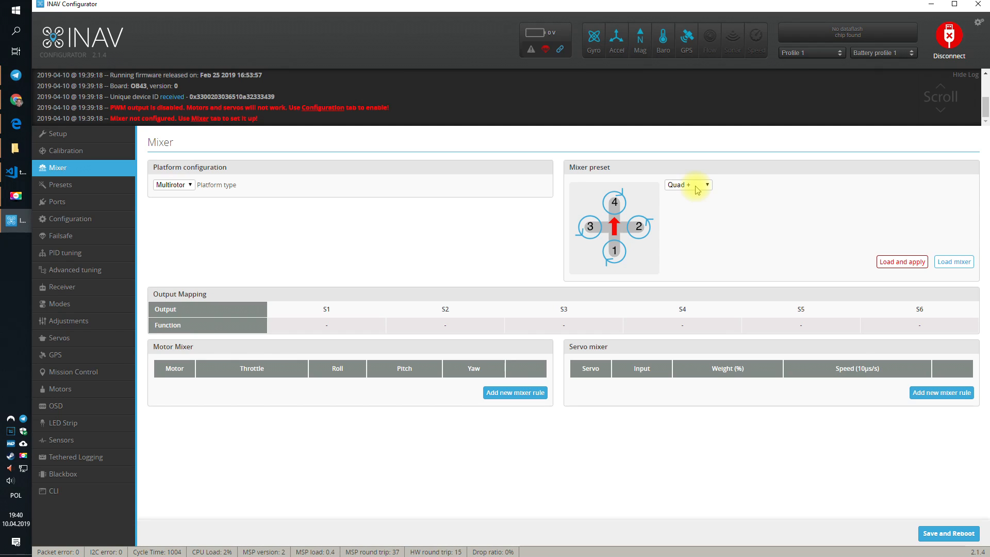
pyautogui.click(686, 184)
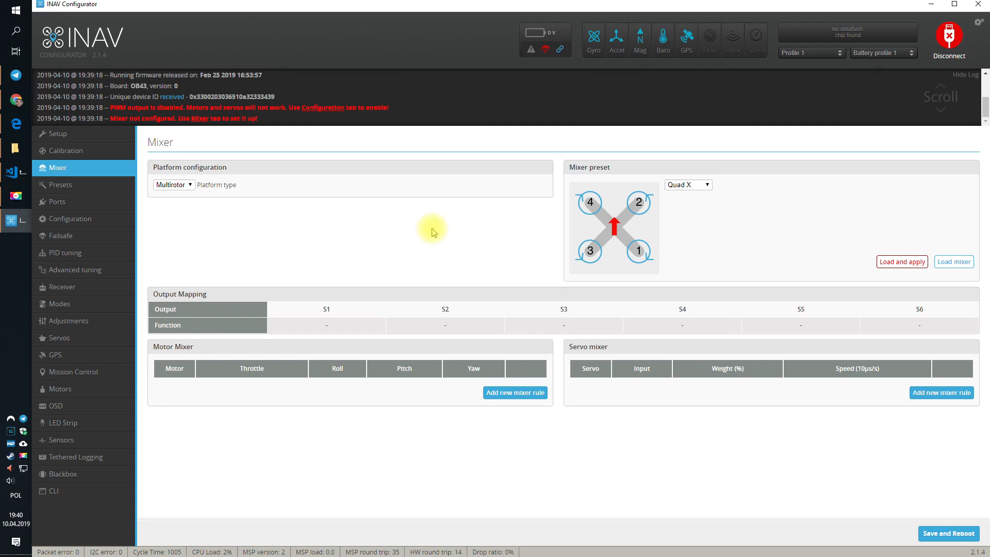
pyautogui.click(173, 185)
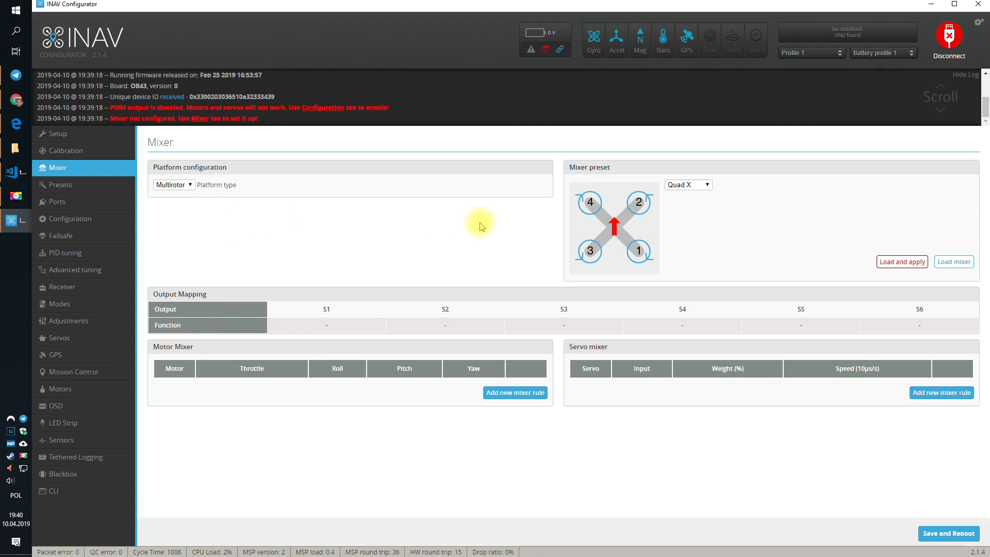
pyautogui.moveTo(729, 217)
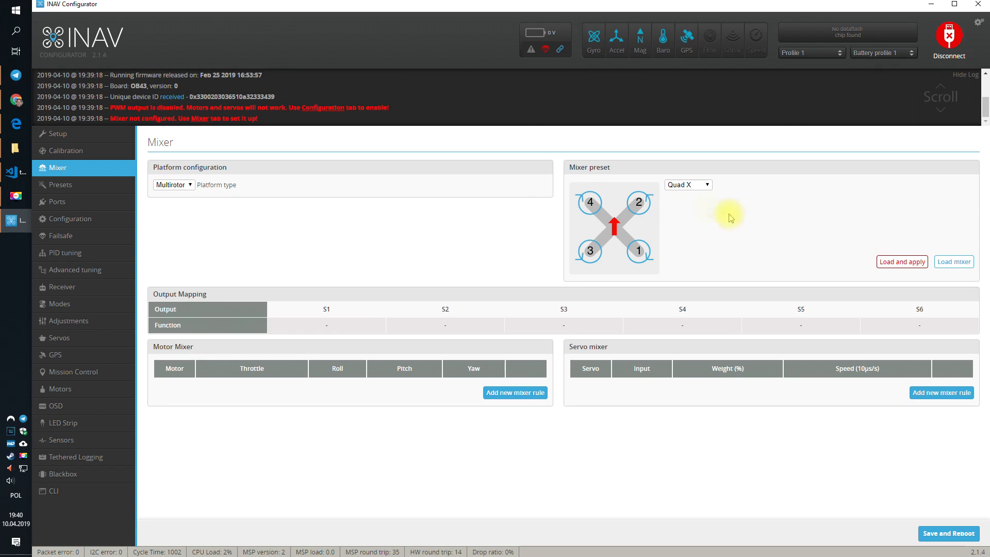
pyautogui.moveTo(934, 280)
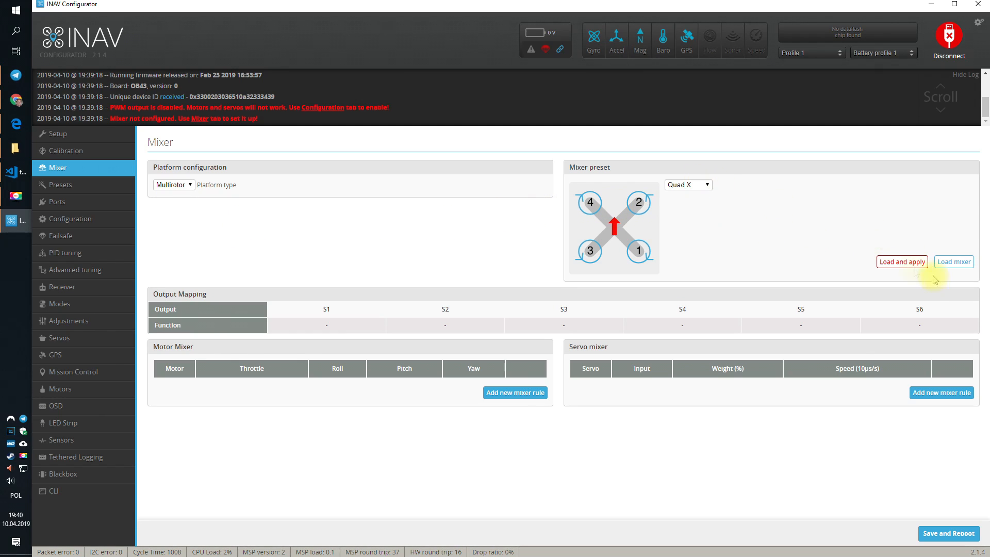
# Load and apply the Quad X preset, replacing the mixer with its four motor rules.
pyautogui.click(901, 260)
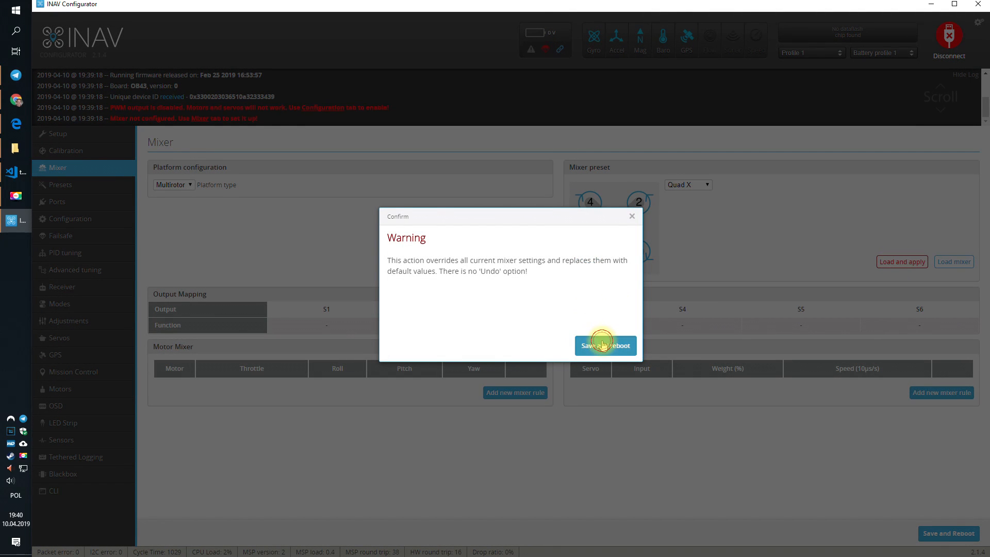
pyautogui.click(605, 345)
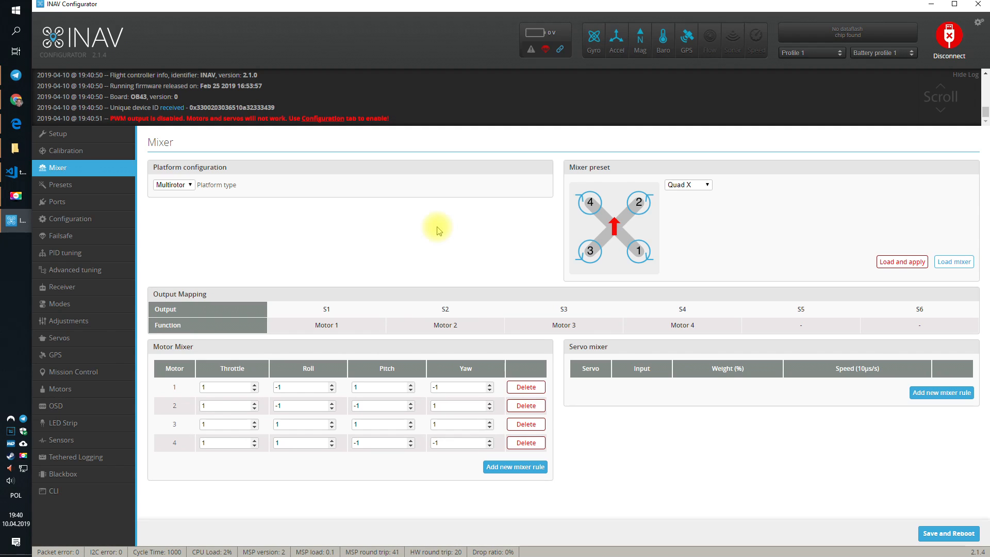
pyautogui.moveTo(392, 232)
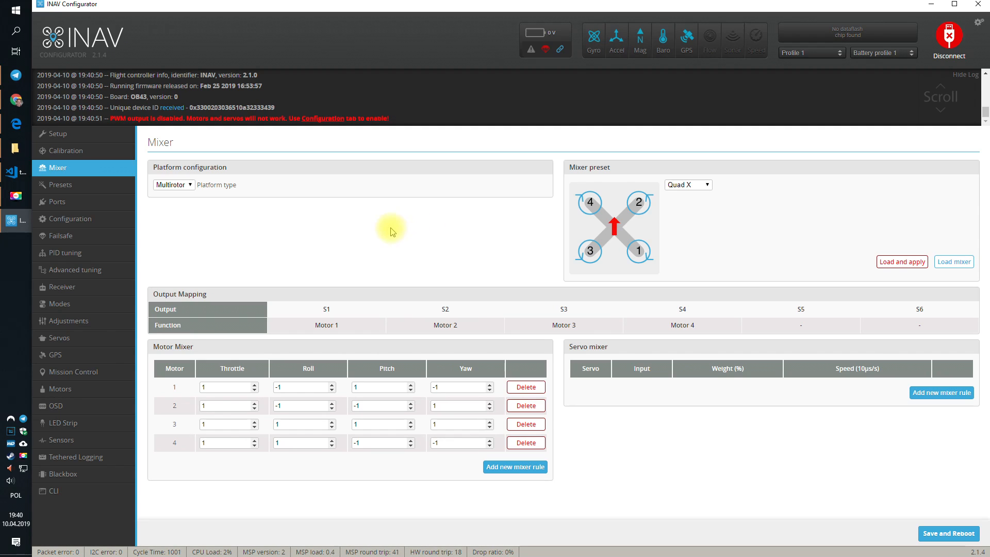
pyautogui.moveTo(98, 189)
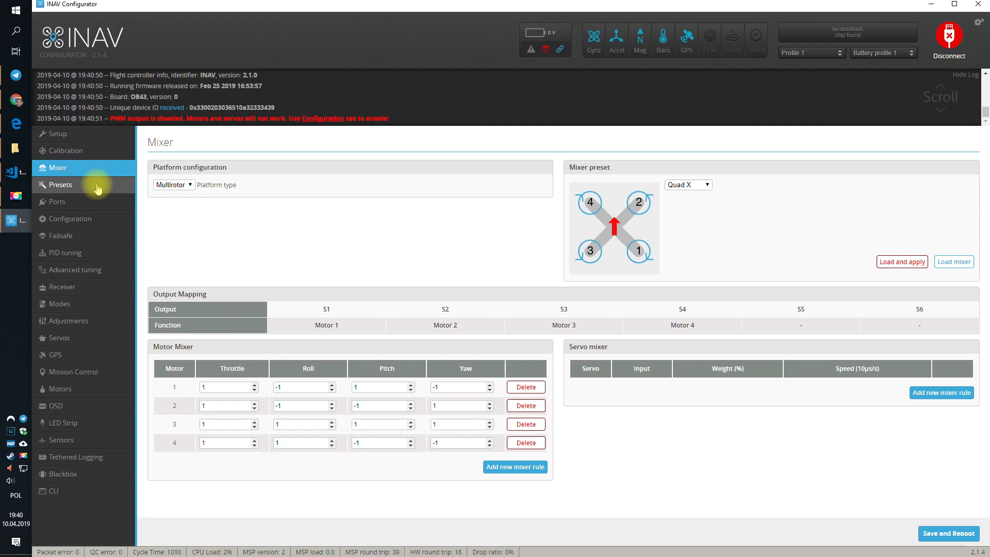
pyautogui.moveTo(98, 190)
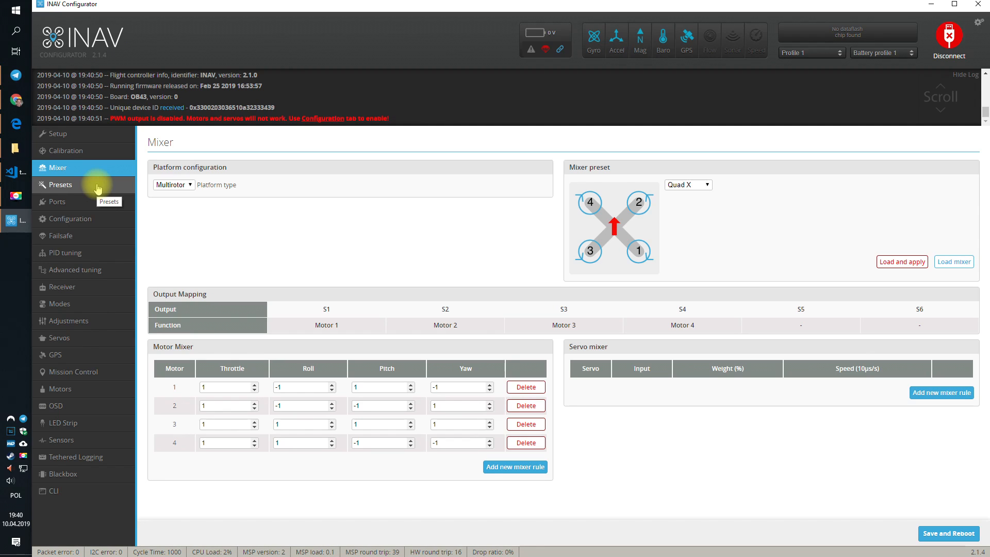
# Show the airframe presets list and preview what the 5" GPS preset changes.
pyautogui.click(61, 185)
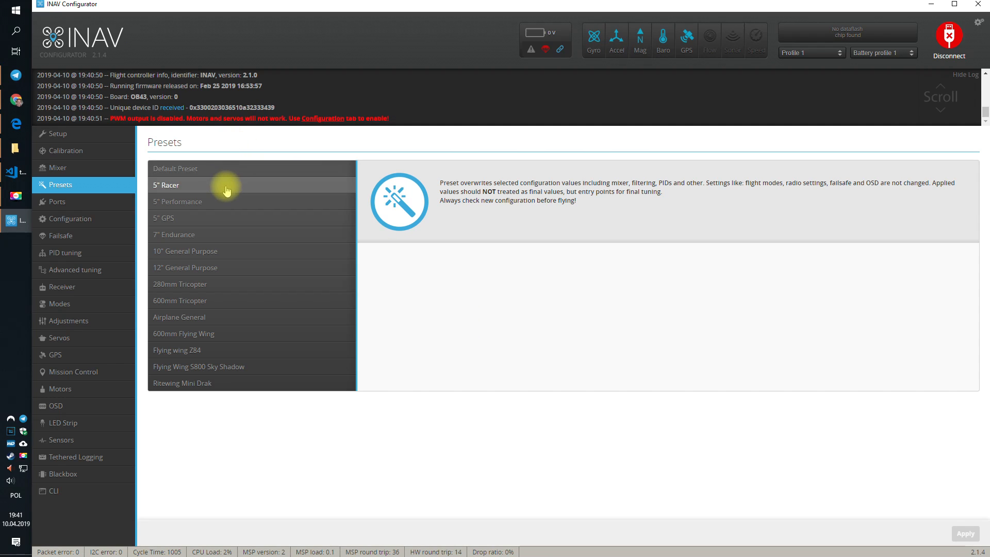
pyautogui.moveTo(229, 193)
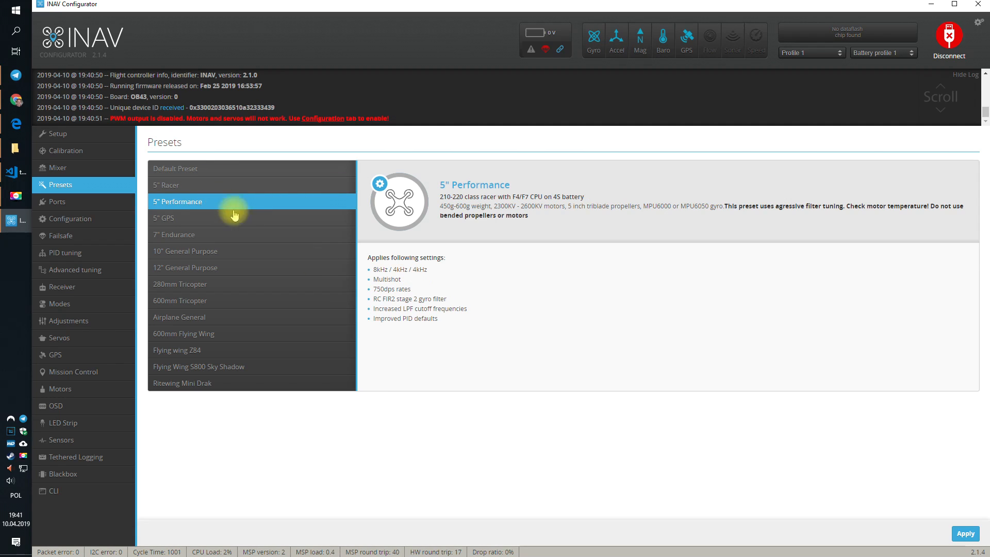
pyautogui.moveTo(519, 292)
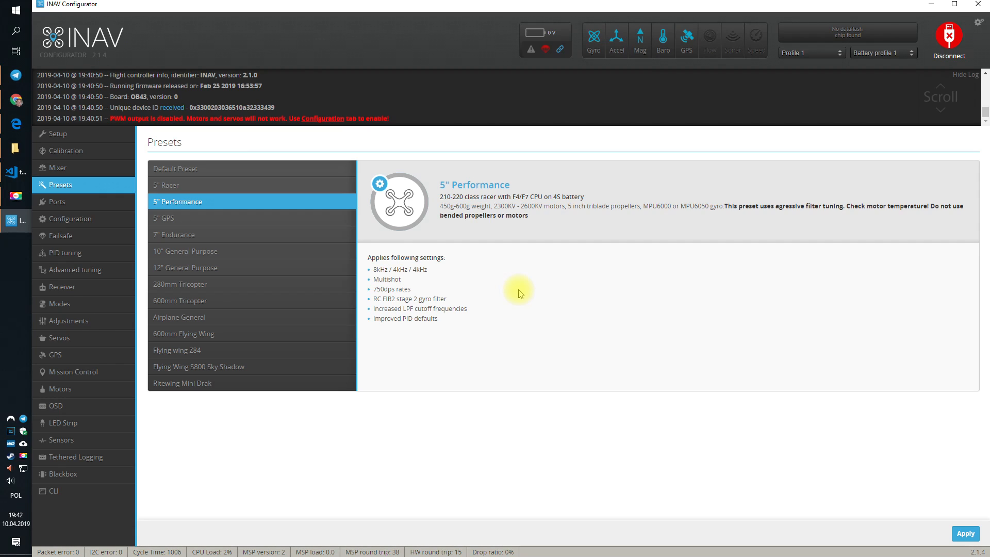
pyautogui.click(184, 218)
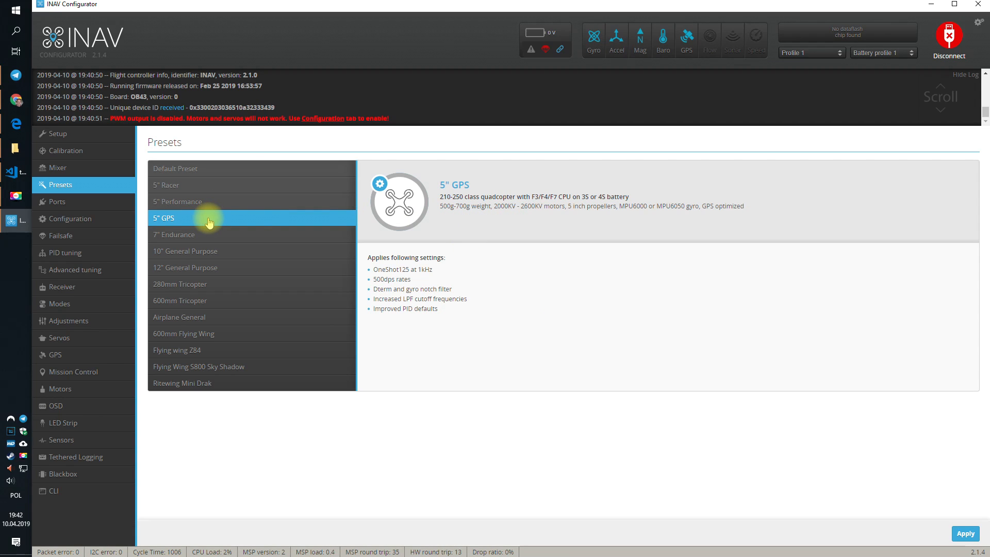
pyautogui.moveTo(195, 222)
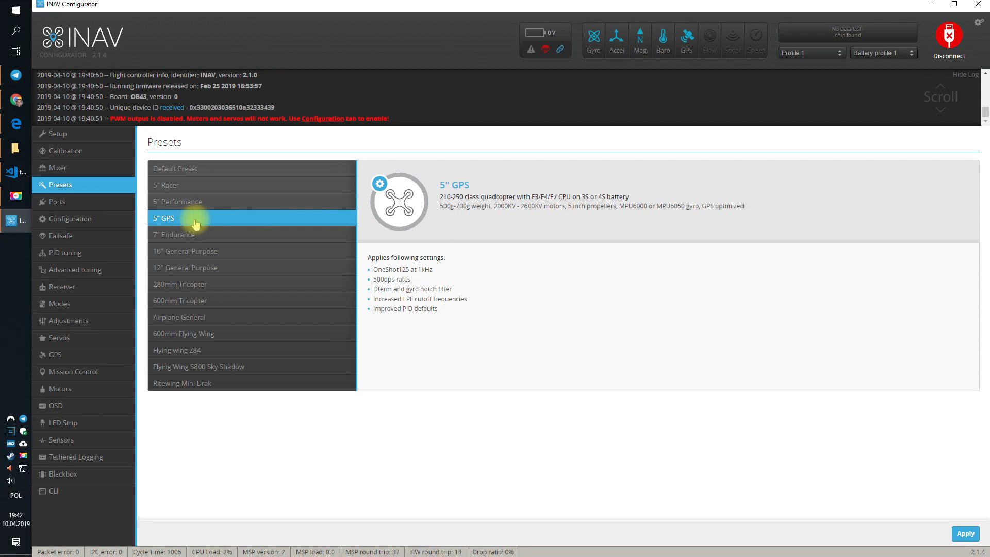
pyautogui.moveTo(189, 185)
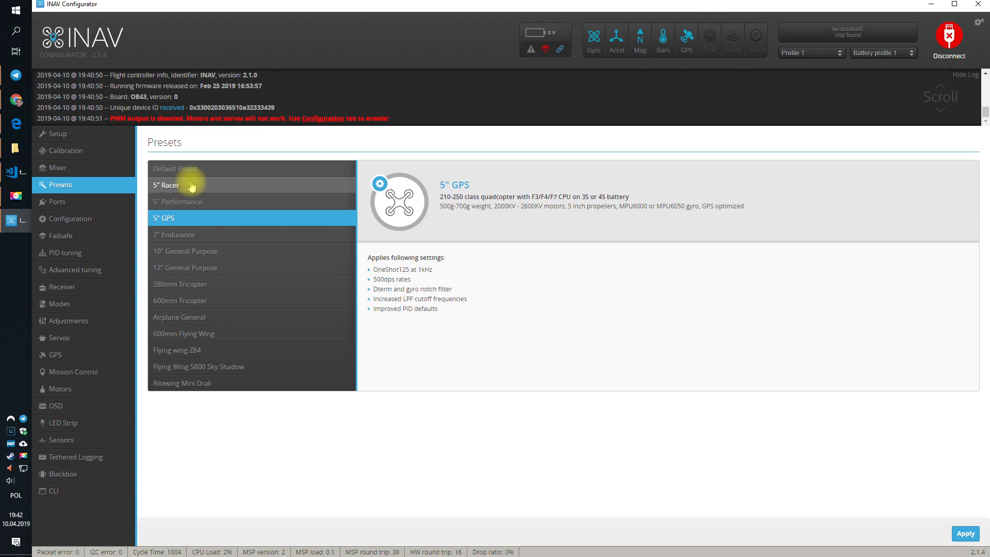
pyautogui.moveTo(556, 303)
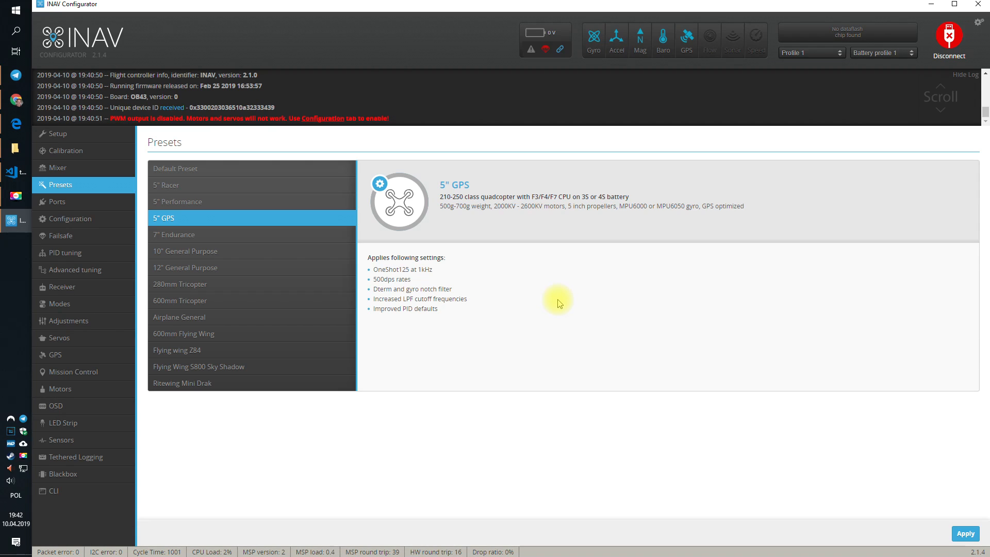
pyautogui.moveTo(529, 291)
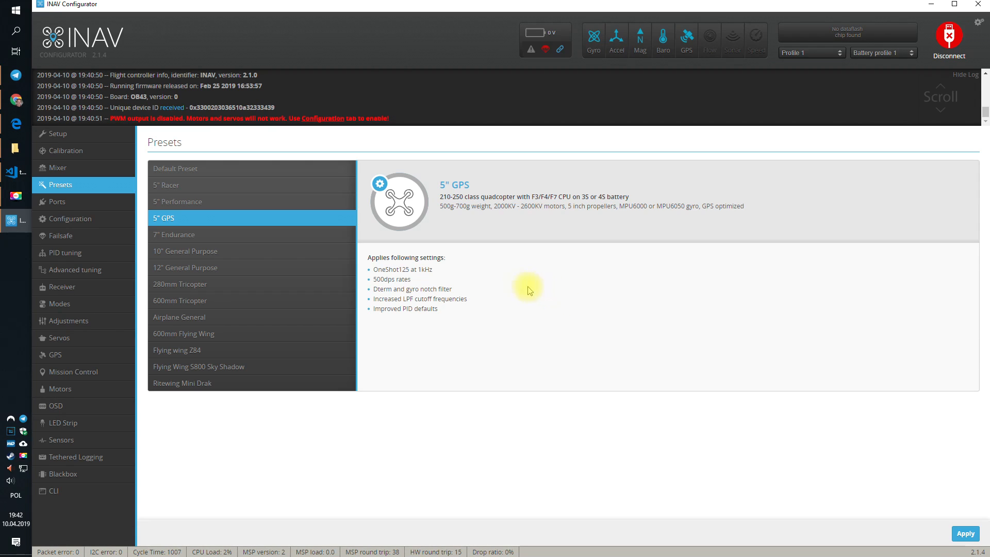
pyautogui.moveTo(259, 201)
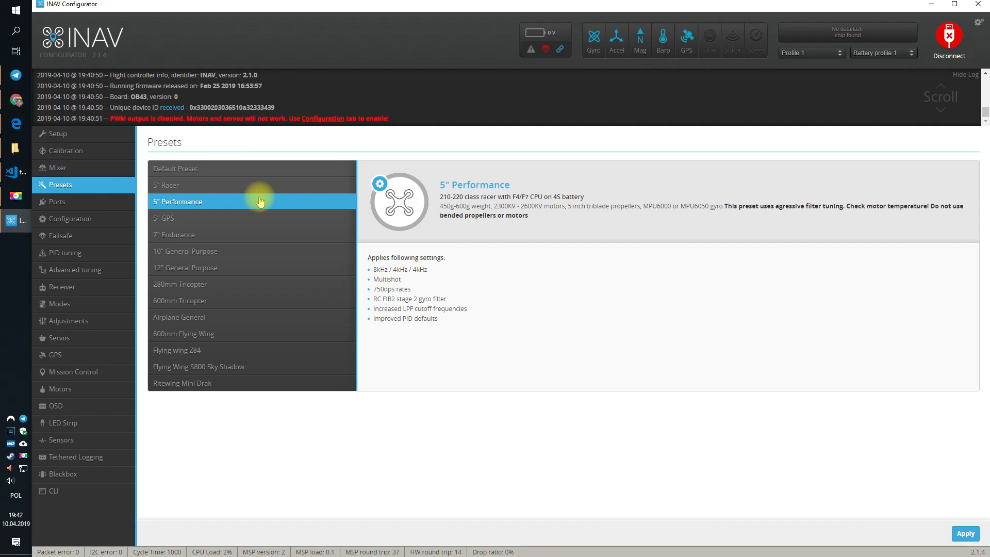
pyautogui.moveTo(756, 205)
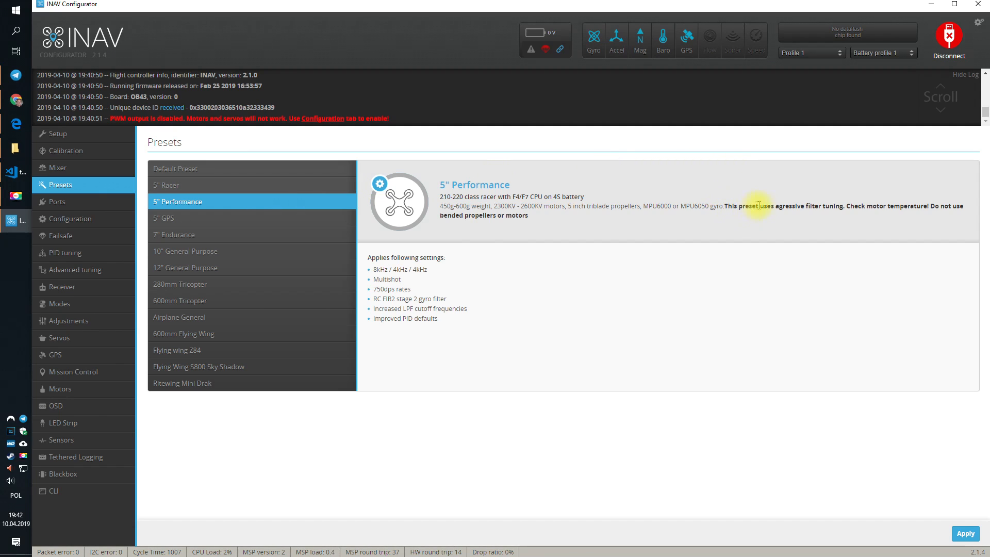
pyautogui.moveTo(853, 206)
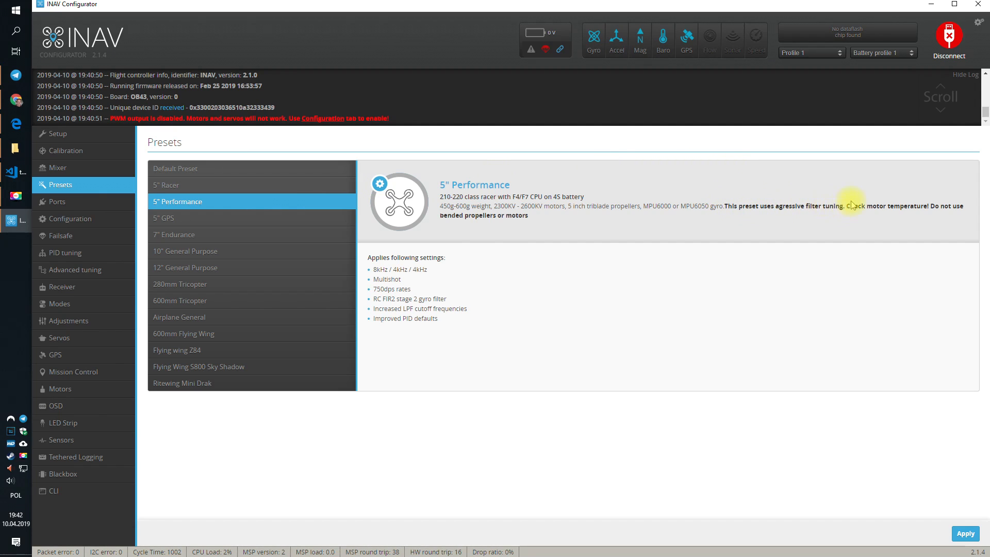
pyautogui.moveTo(532, 238)
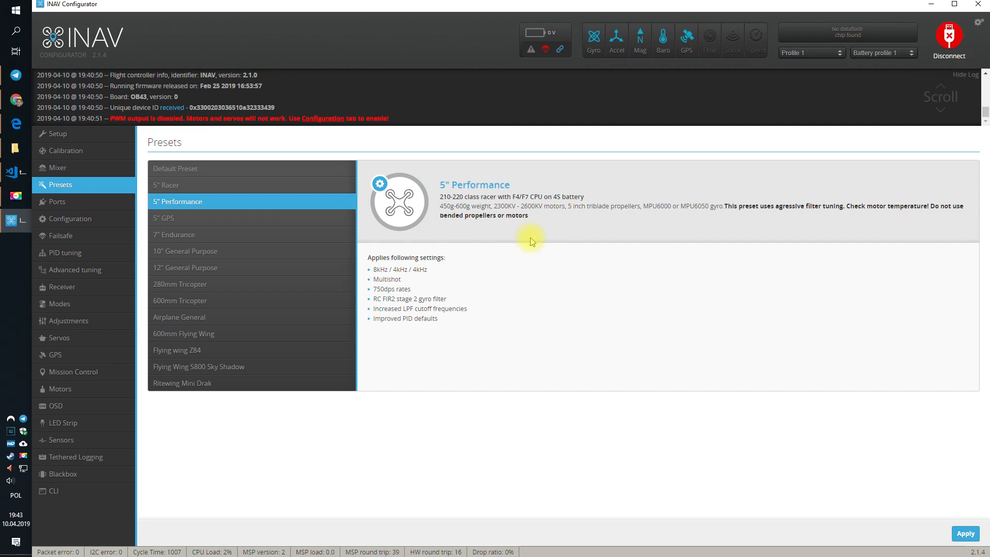
pyautogui.moveTo(533, 241)
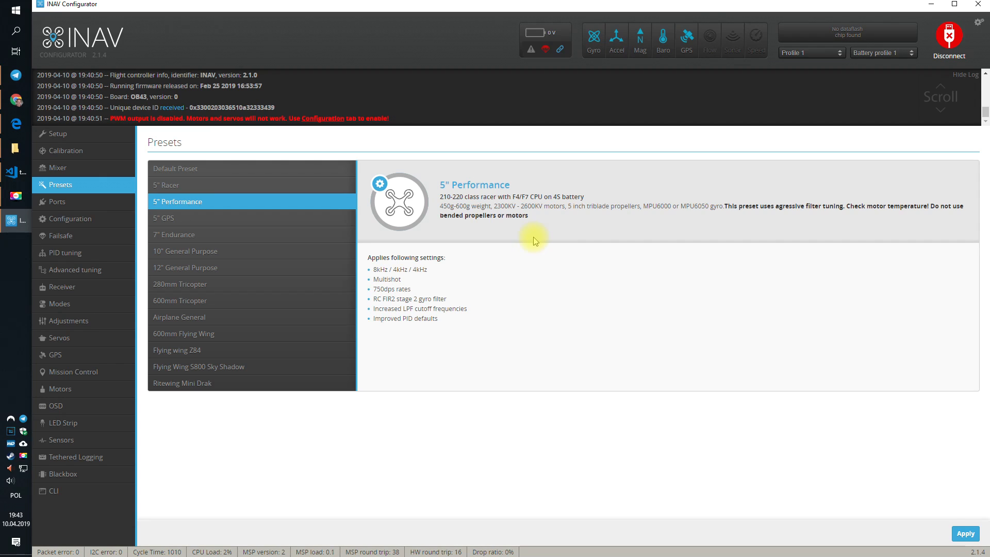
pyautogui.moveTo(535, 232)
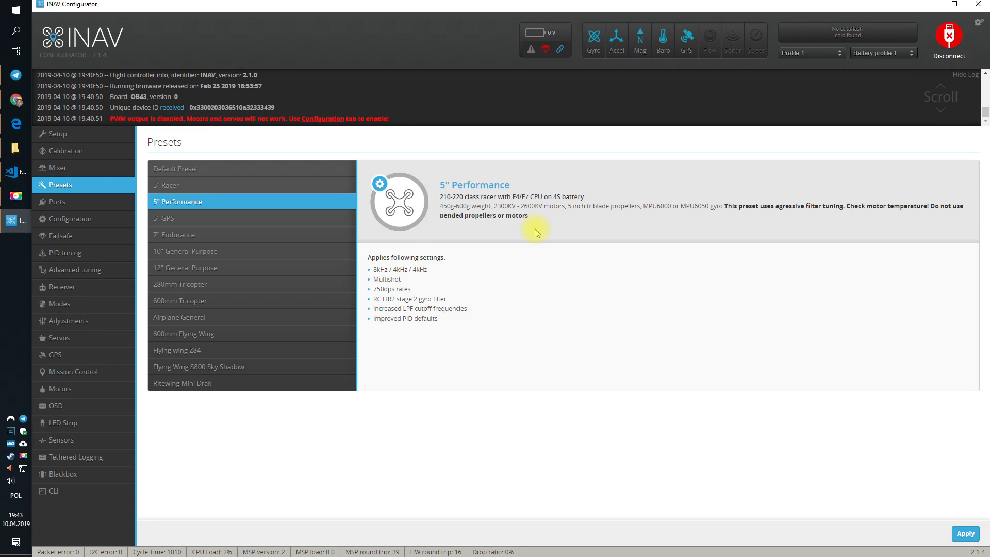
pyautogui.moveTo(444, 215)
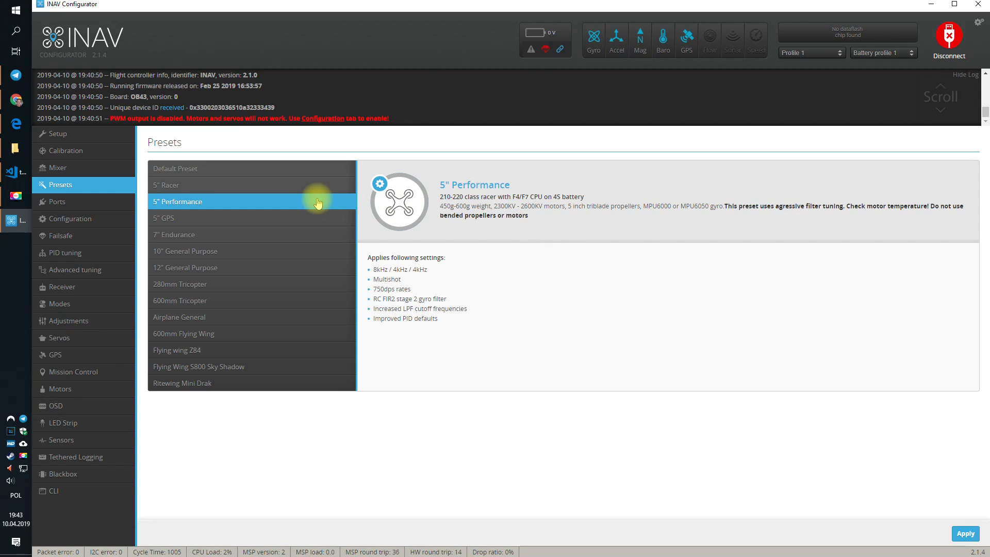
pyautogui.moveTo(202, 221)
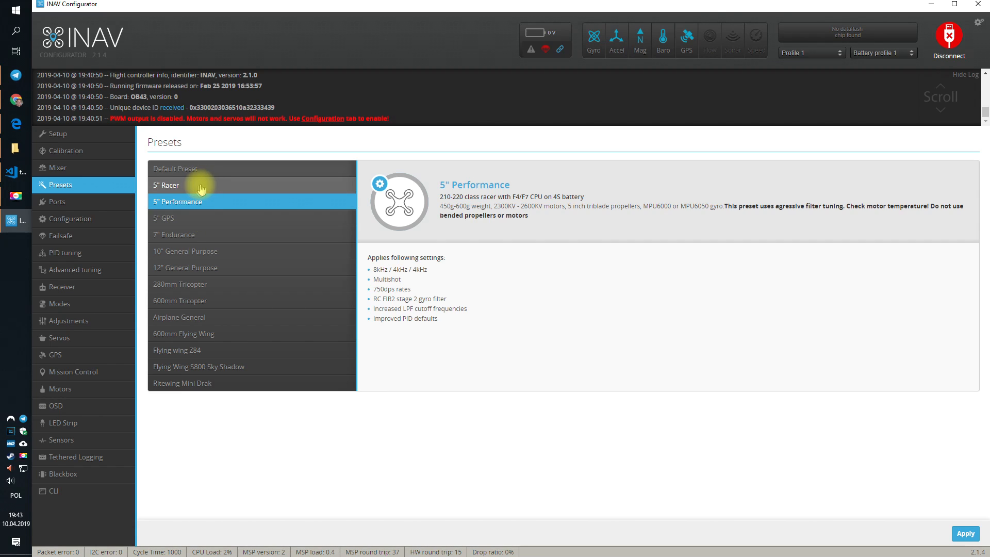
pyautogui.moveTo(180, 221)
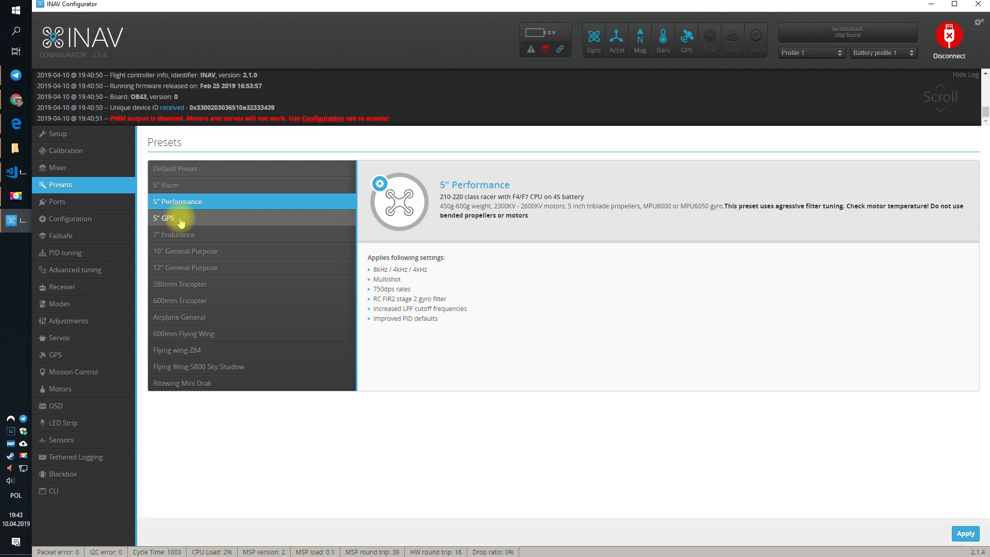
pyautogui.moveTo(198, 209)
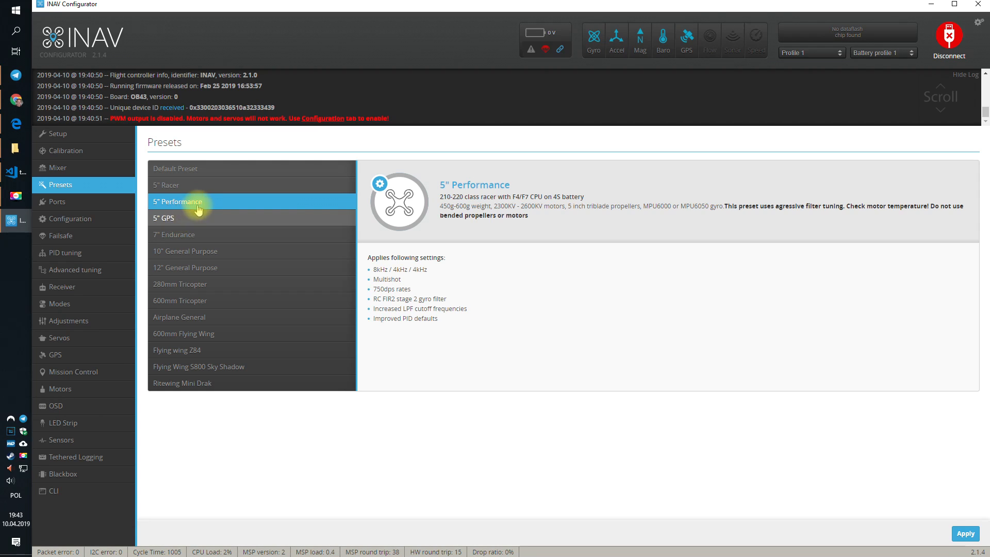
pyautogui.moveTo(201, 206)
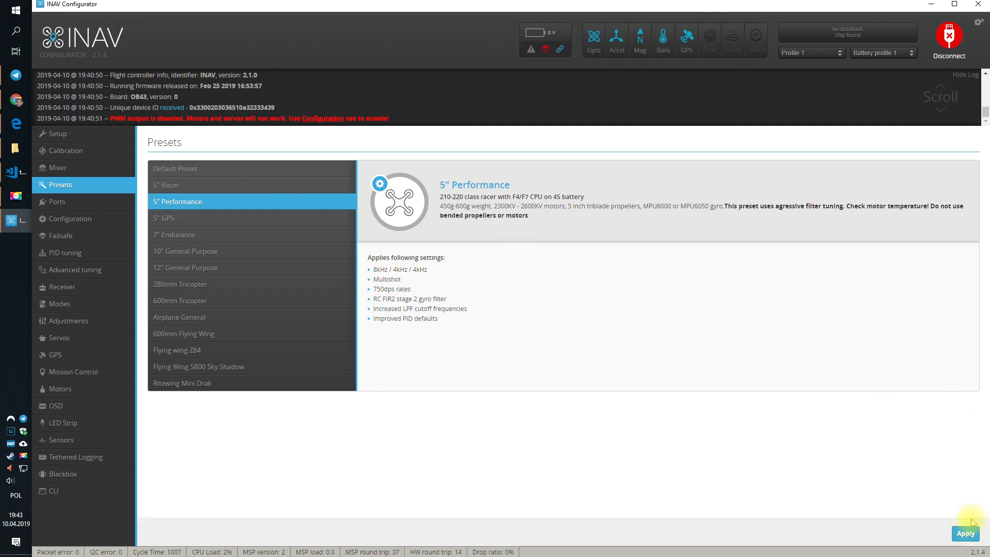
pyautogui.moveTo(634, 348)
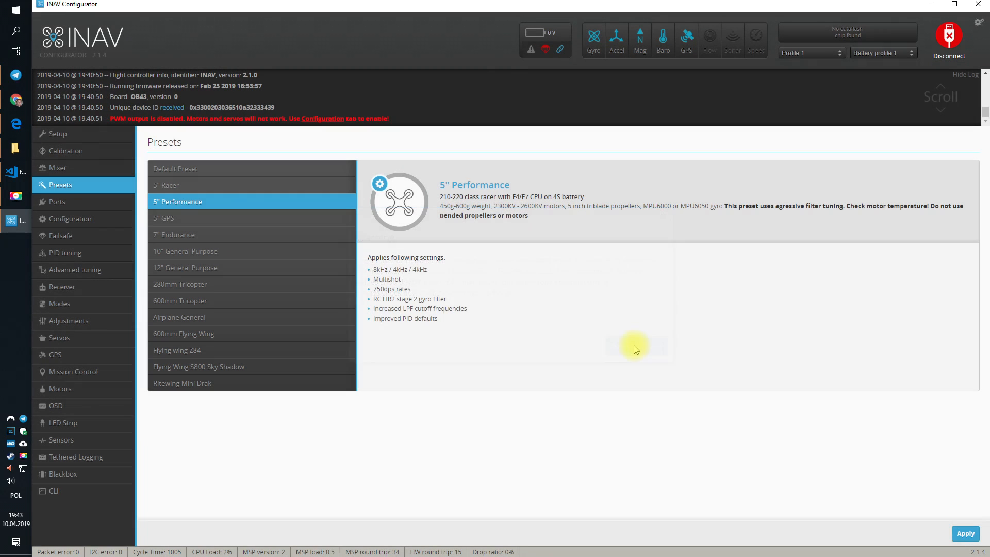
# Confirm applying the 5" Performance preset so the board saves and reboots.
pyautogui.click(964, 533)
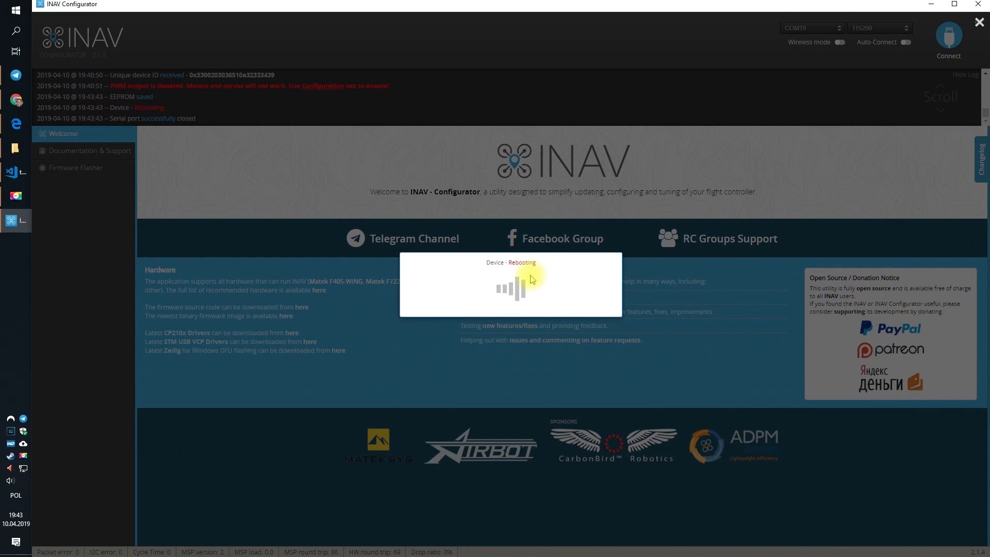
pyautogui.moveTo(510, 256)
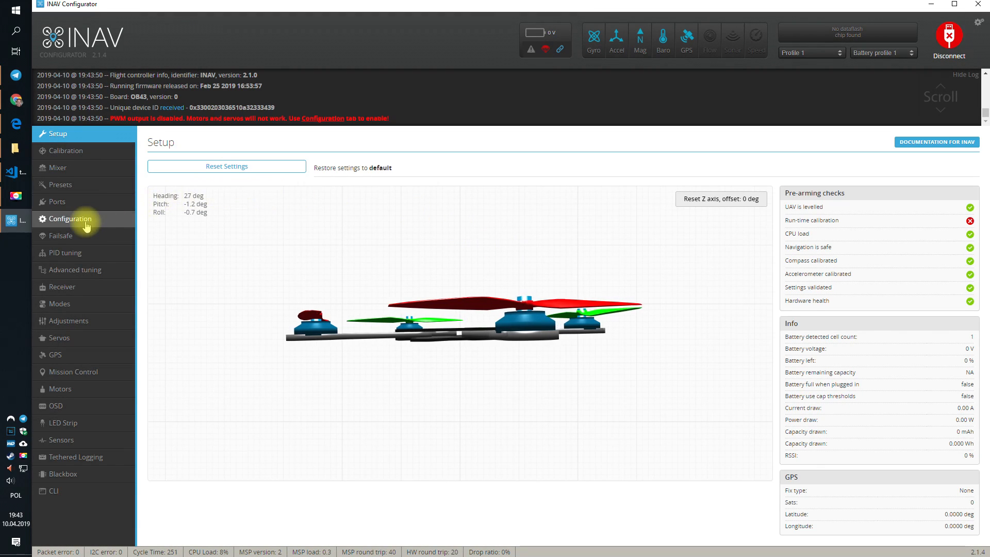
pyautogui.click(69, 219)
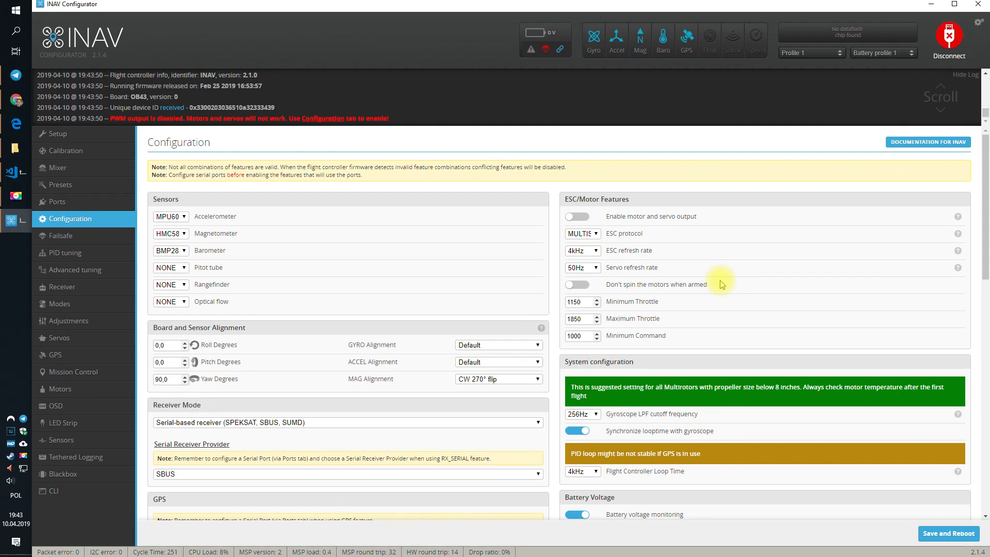
pyautogui.scroll(-3)
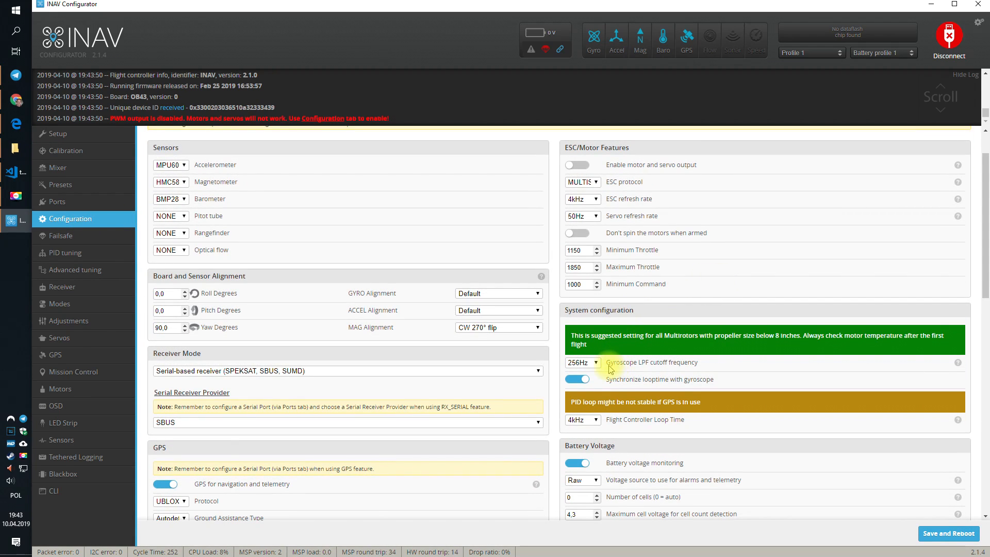
pyautogui.moveTo(704, 368)
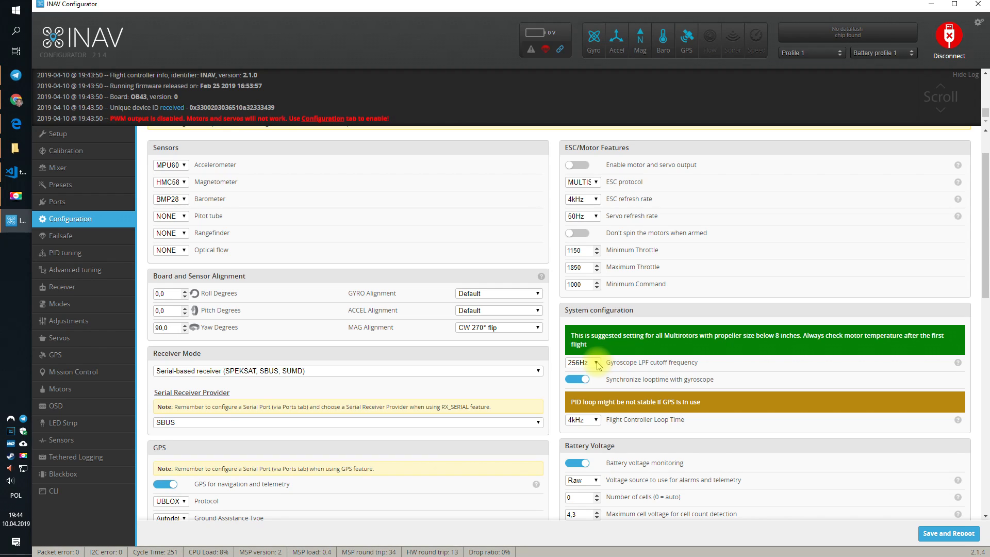
pyautogui.moveTo(648, 384)
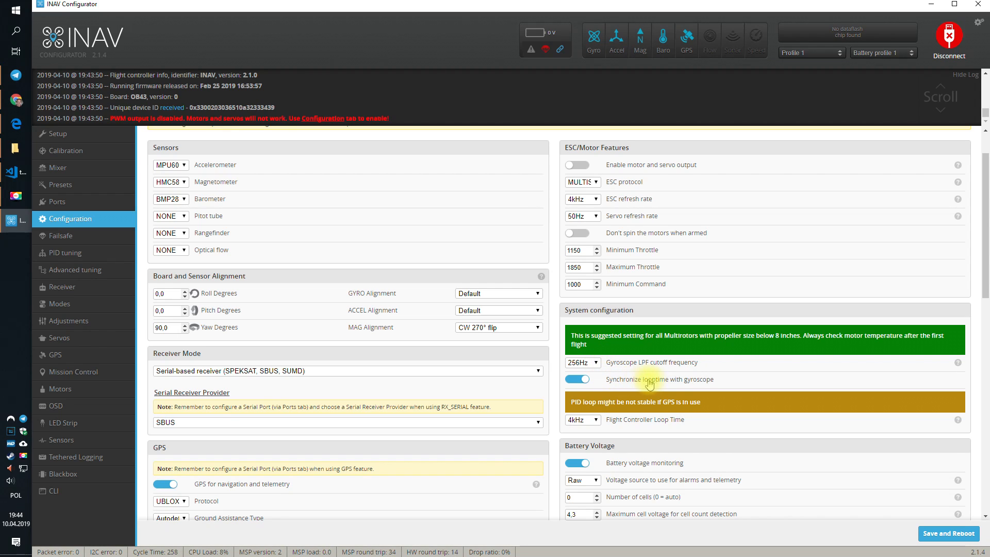
pyautogui.moveTo(599, 427)
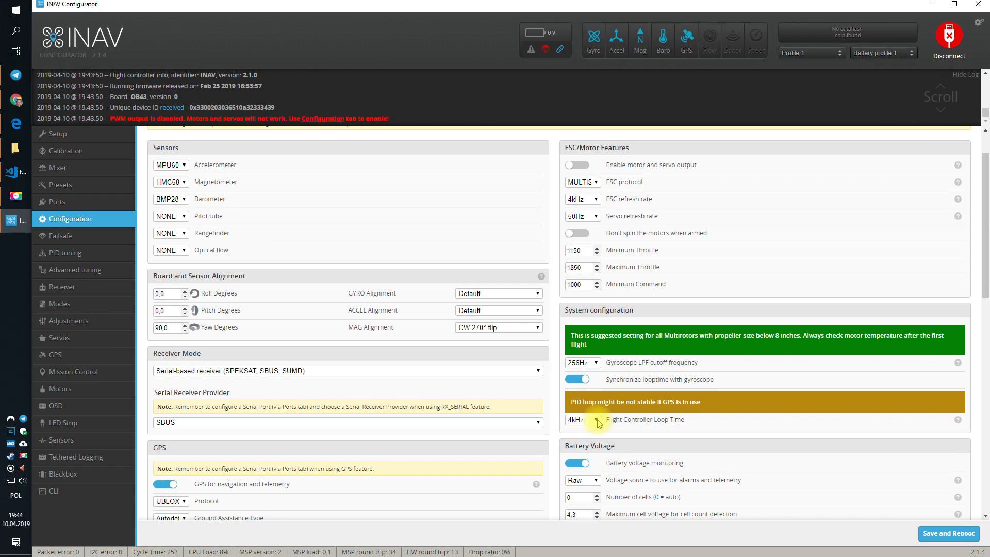
pyautogui.moveTo(691, 411)
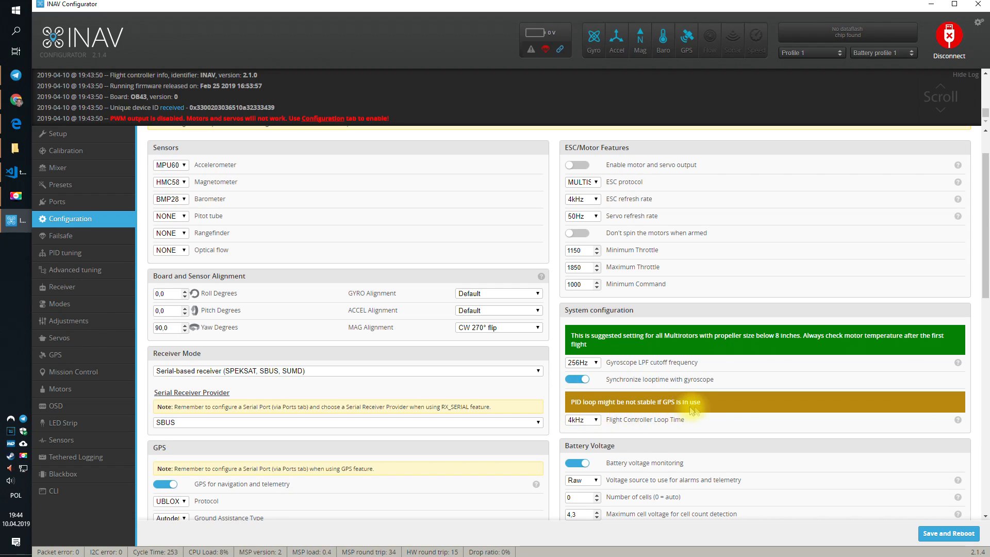
pyautogui.moveTo(717, 388)
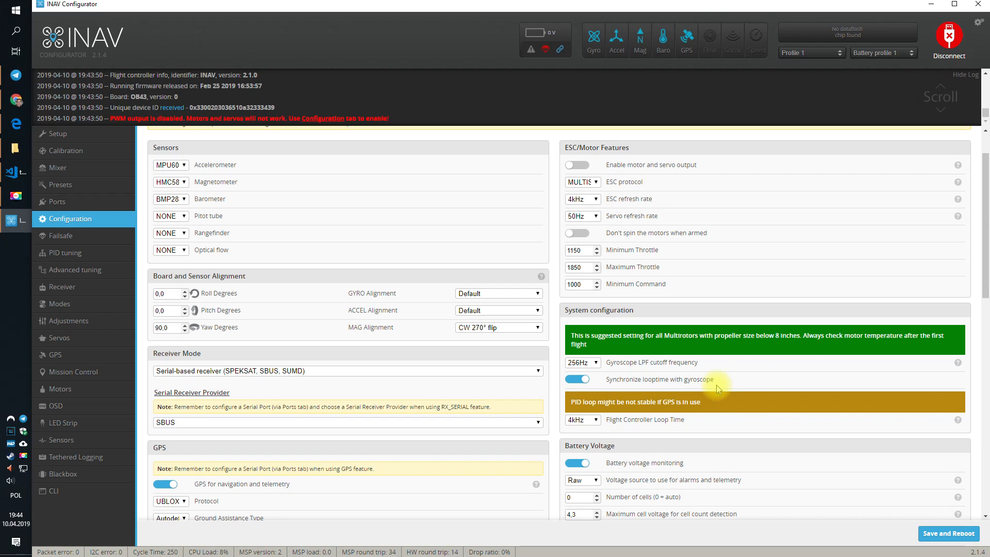
pyautogui.moveTo(690, 394)
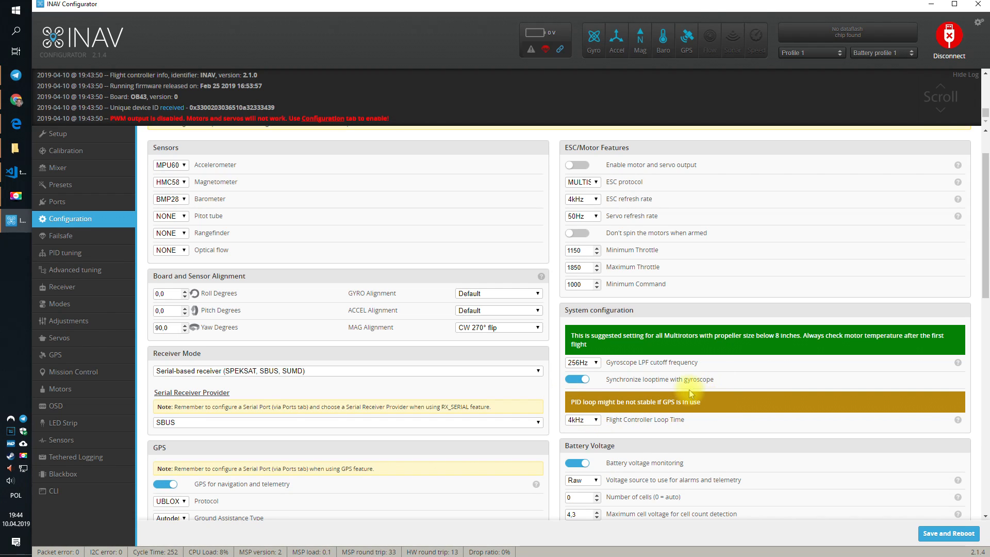
pyautogui.moveTo(589, 424)
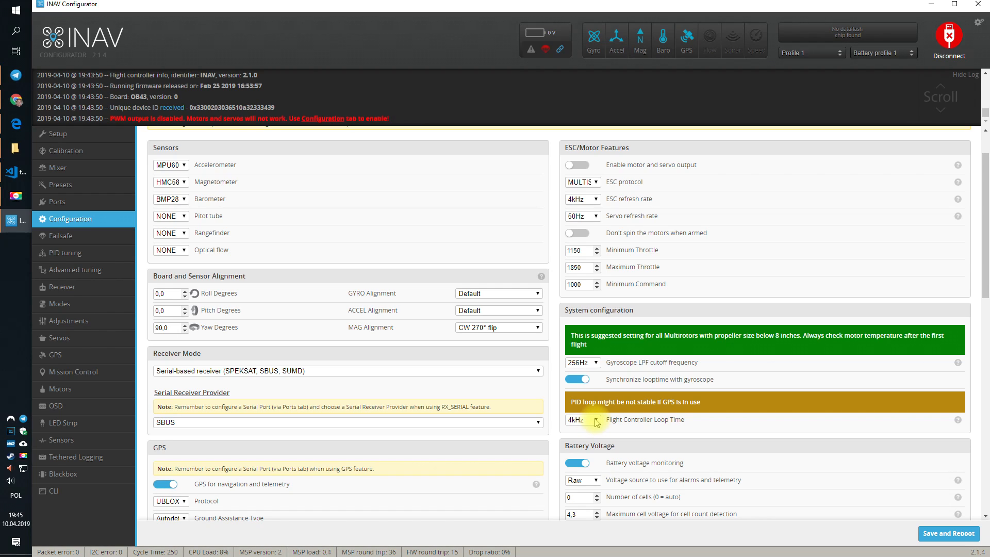
# Set the flight controller loop time to 2kHz after trying 8kHz and 4kHz.
pyautogui.click(582, 419)
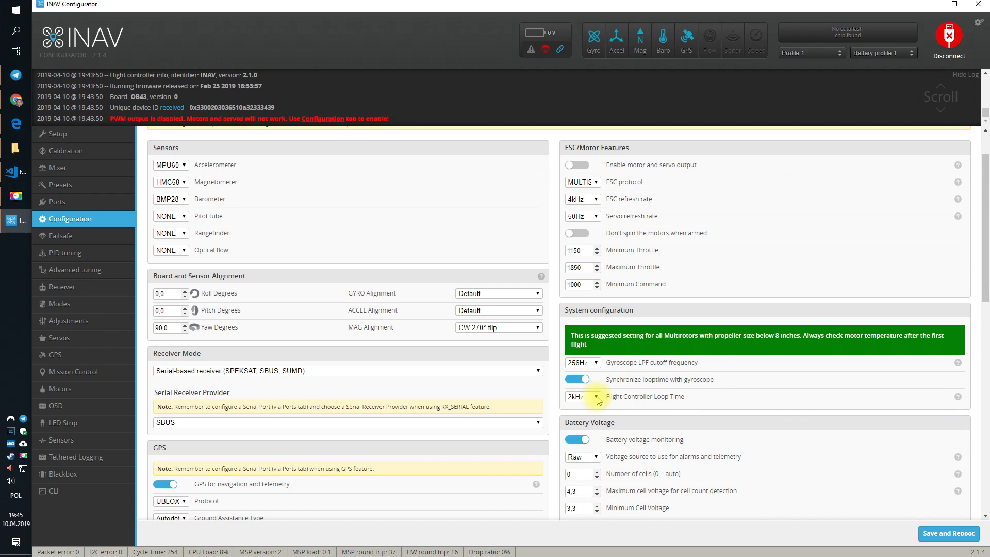
pyautogui.click(581, 396)
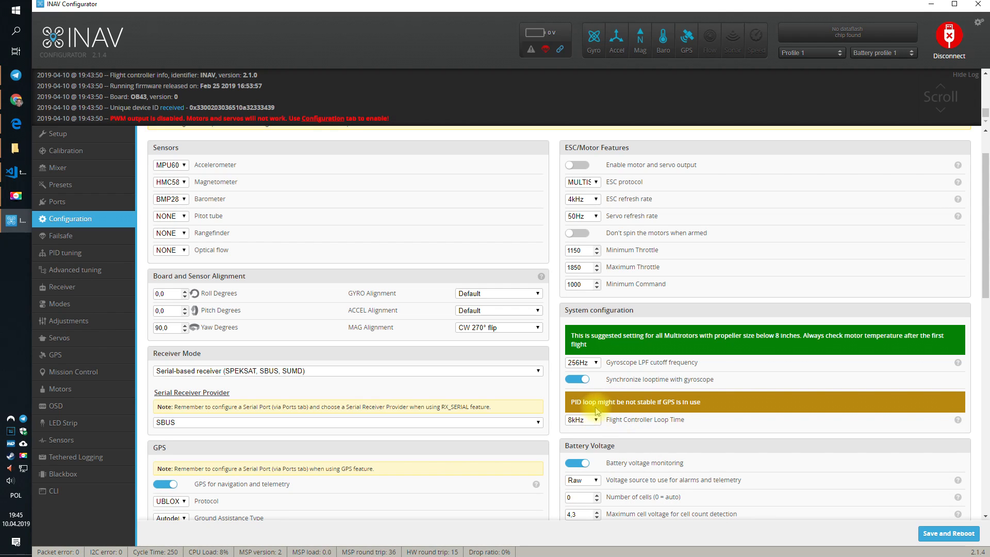
pyautogui.moveTo(640, 40)
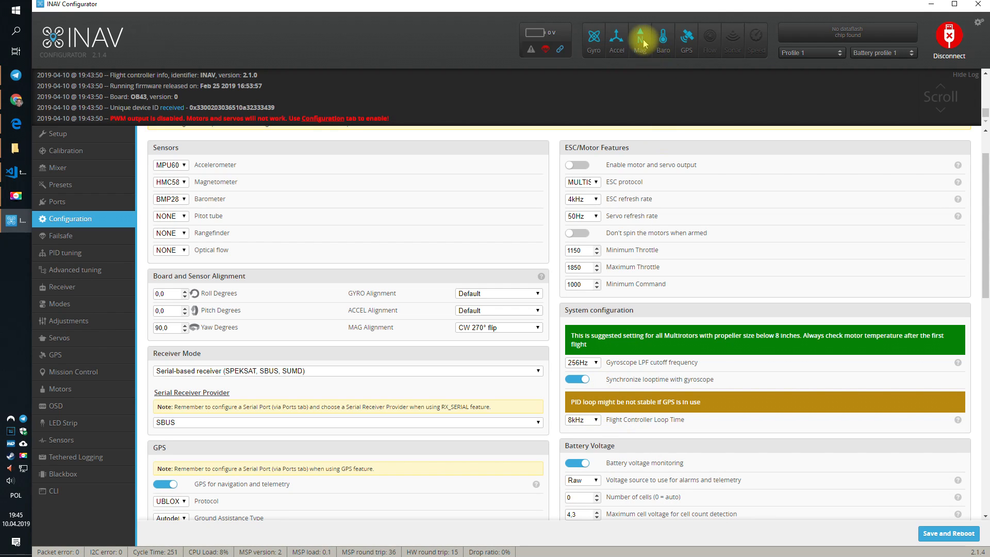
pyautogui.moveTo(662, 40)
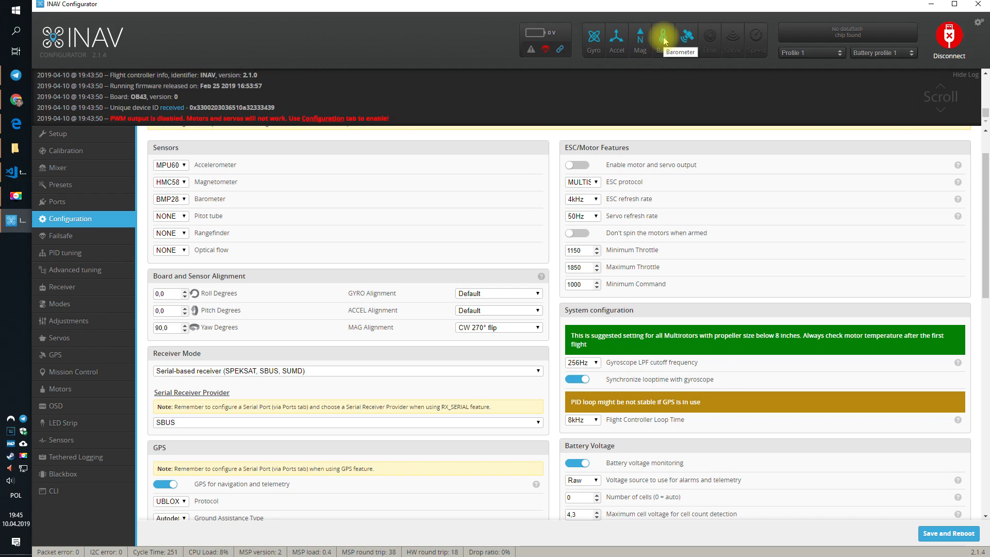
pyautogui.moveTo(687, 39)
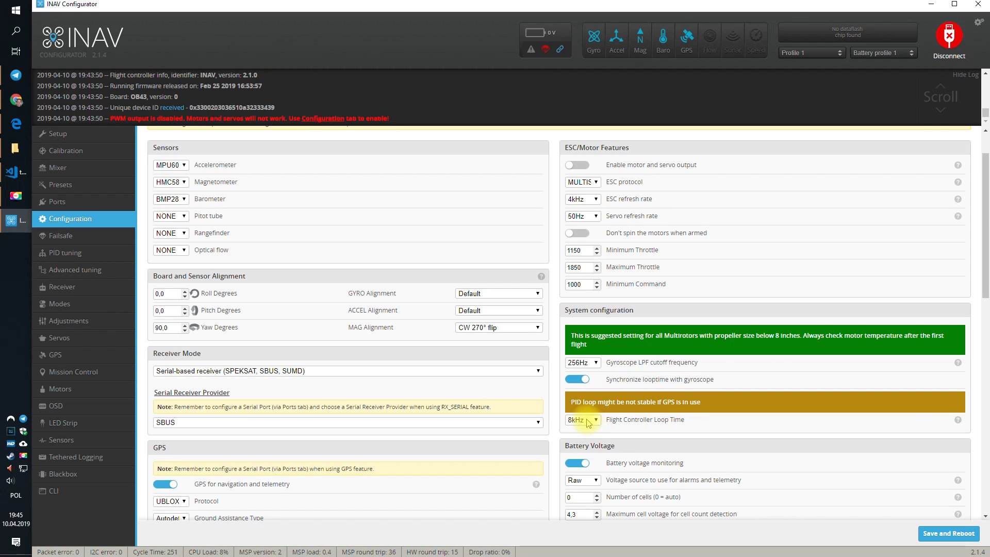
pyautogui.click(581, 419)
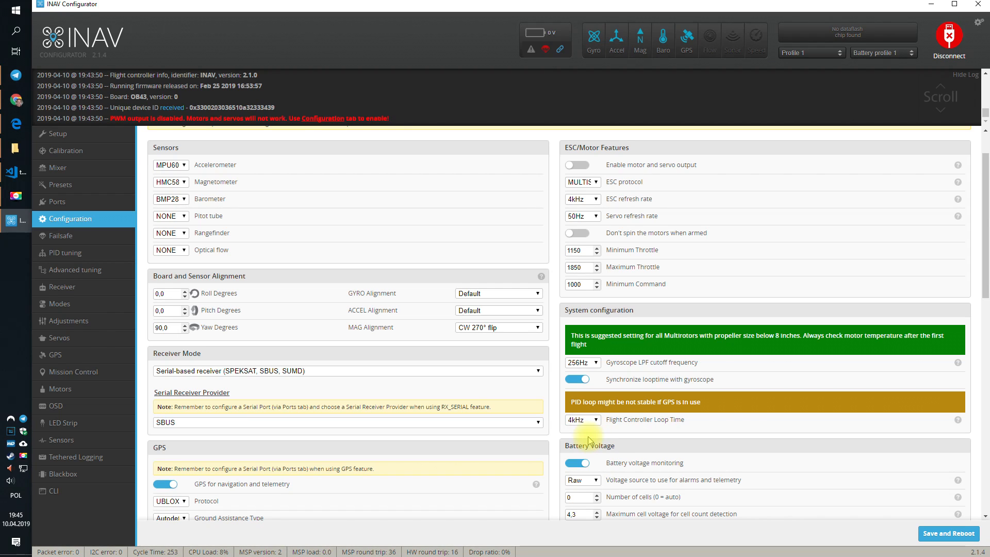
pyautogui.click(580, 419)
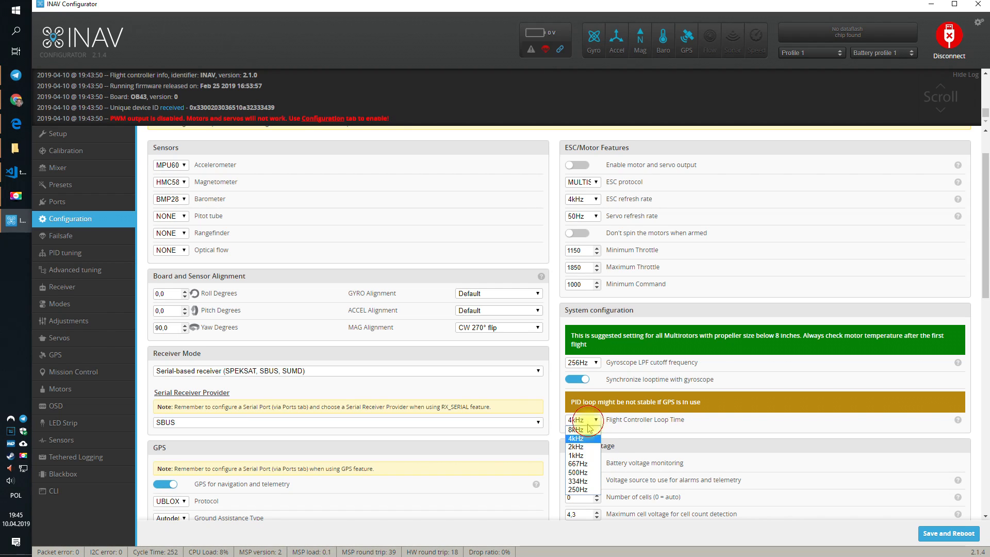
pyautogui.click(576, 447)
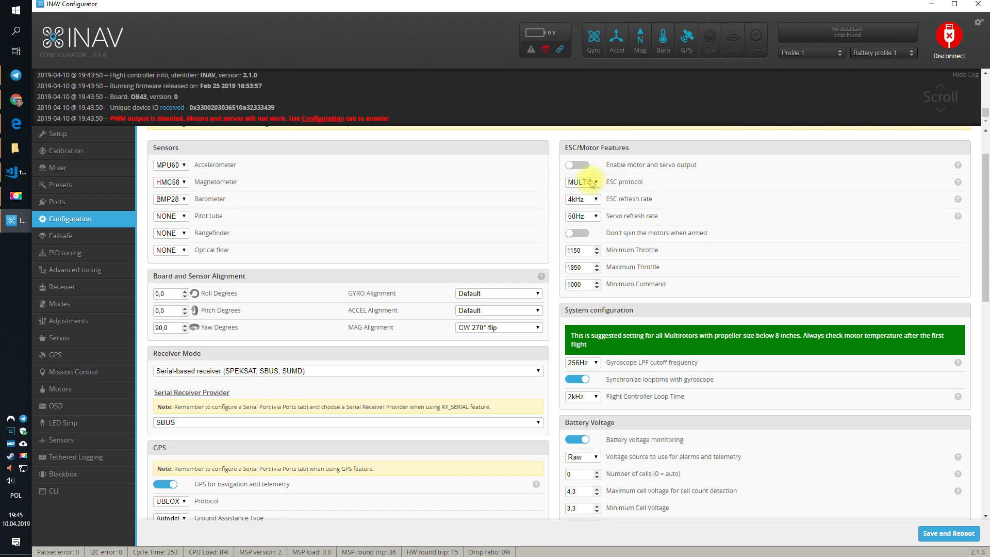
# Choose DSHOT600 as the ESC protocol after reviewing DSHOT300 and other DSHOT options.
pyautogui.click(582, 181)
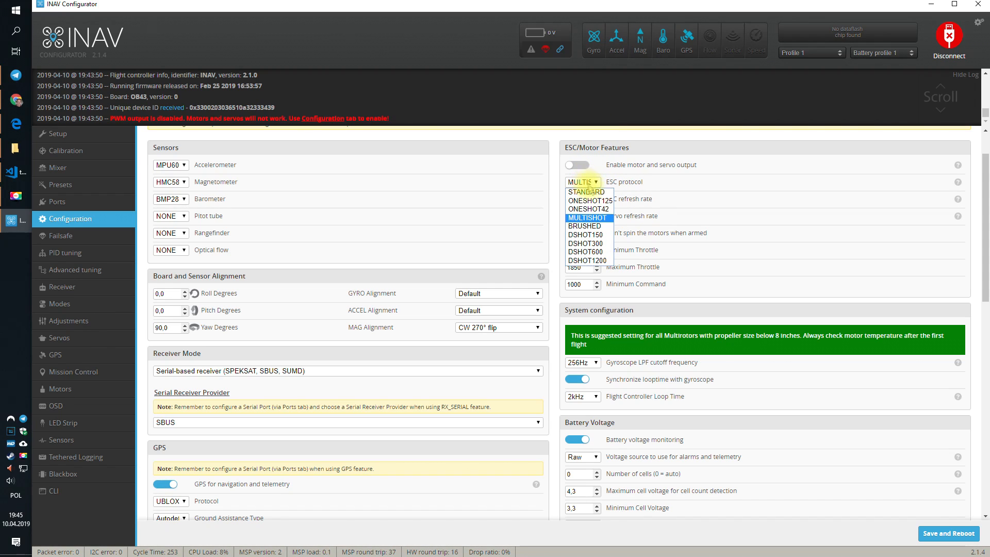
pyautogui.moveTo(586, 243)
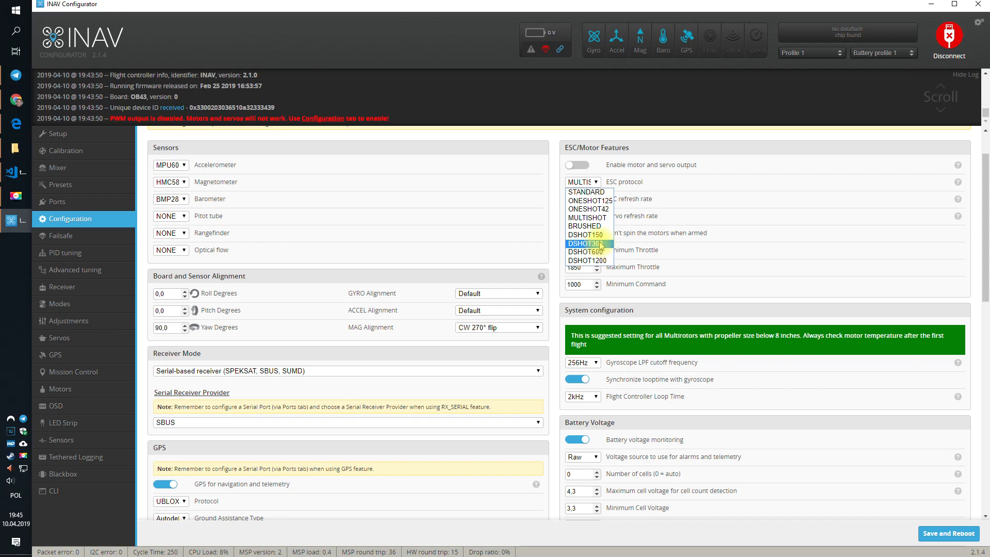
pyautogui.click(587, 244)
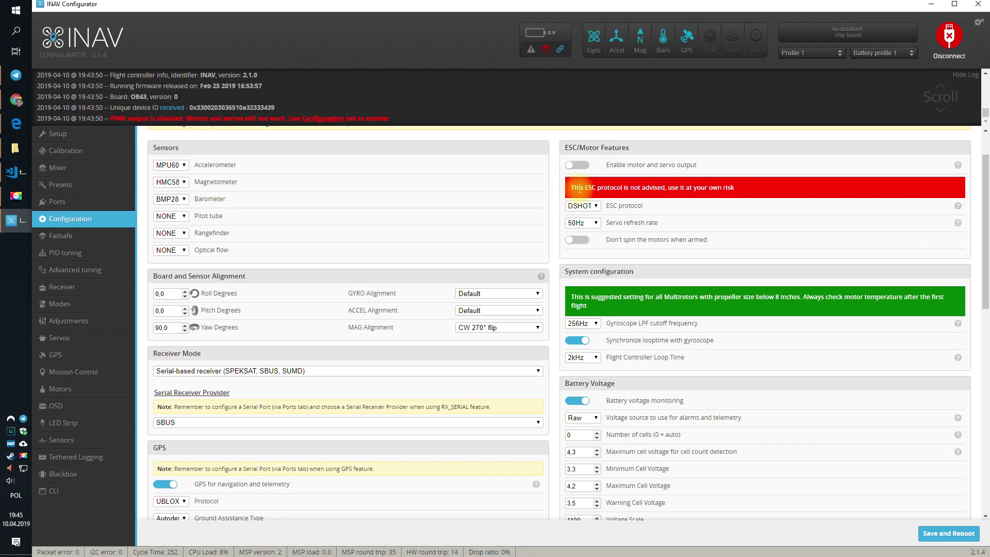
pyautogui.moveTo(659, 187)
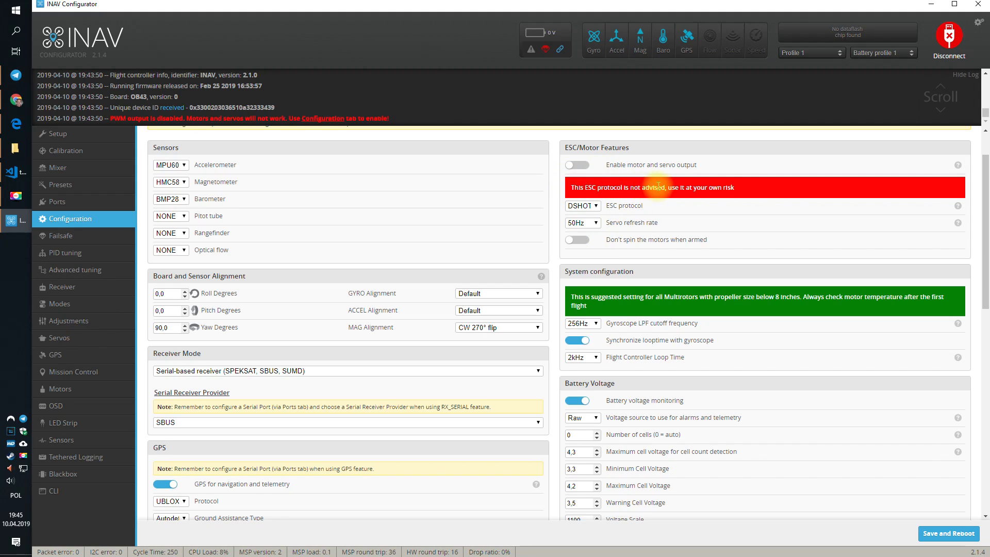
pyautogui.moveTo(738, 187)
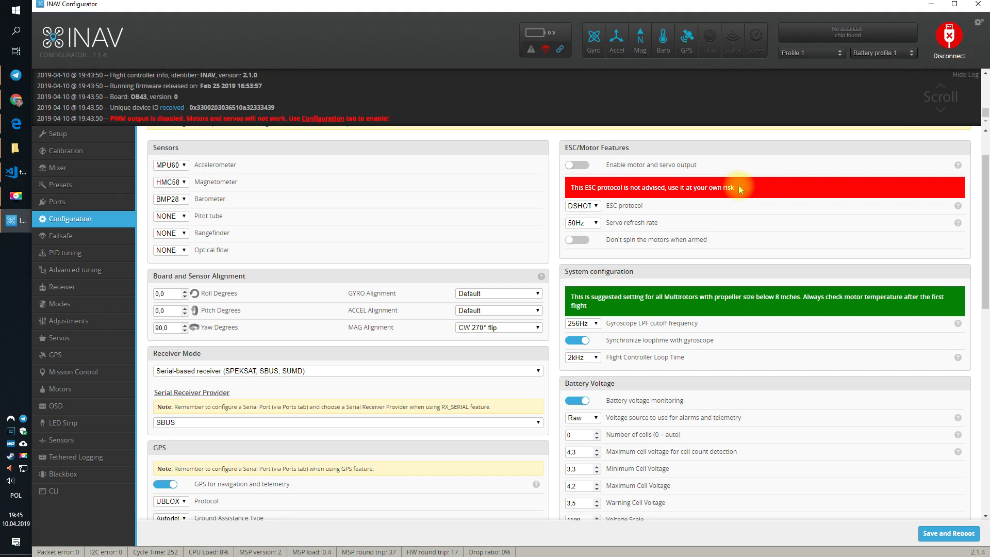
pyautogui.moveTo(667, 187)
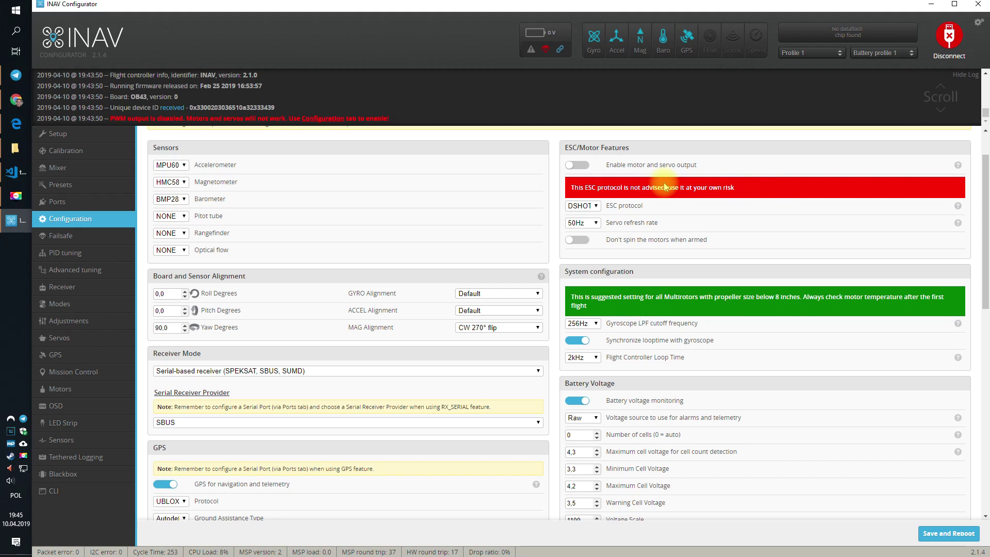
pyautogui.moveTo(725, 208)
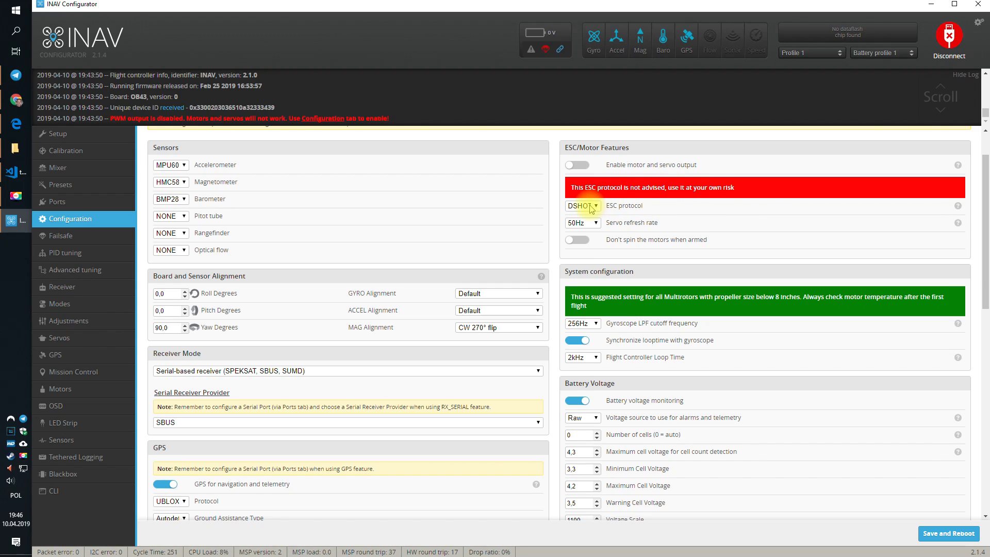
pyautogui.click(582, 205)
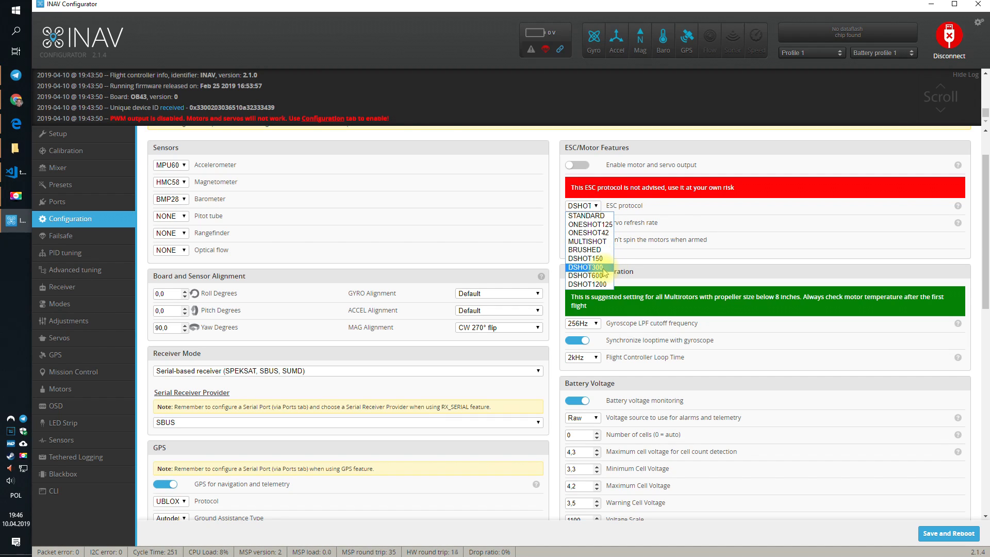
pyautogui.click(585, 268)
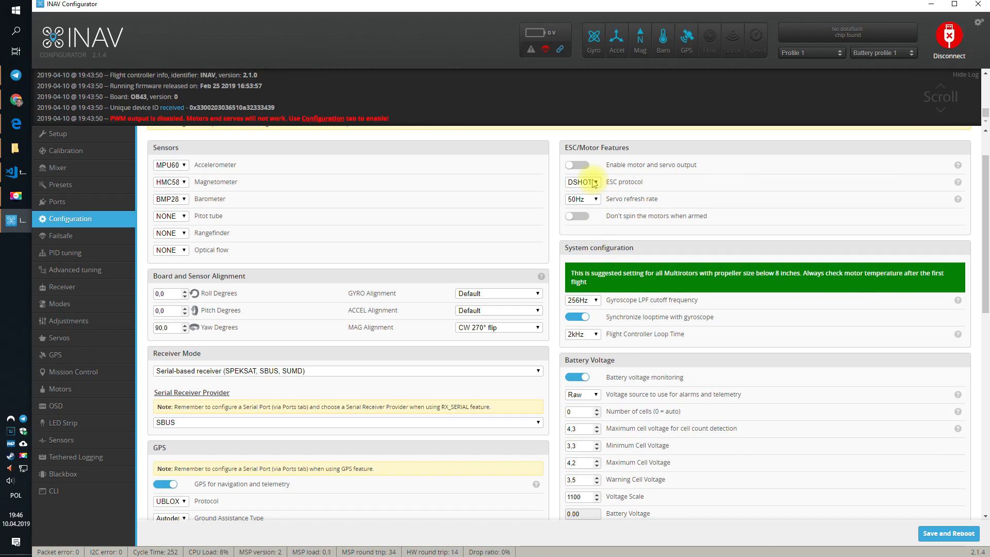
pyautogui.click(582, 182)
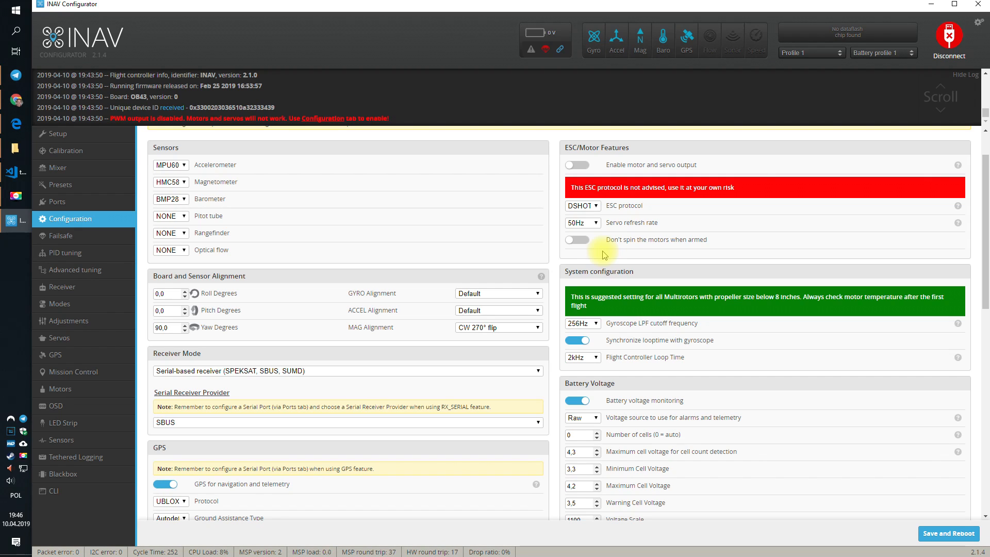
pyautogui.click(582, 205)
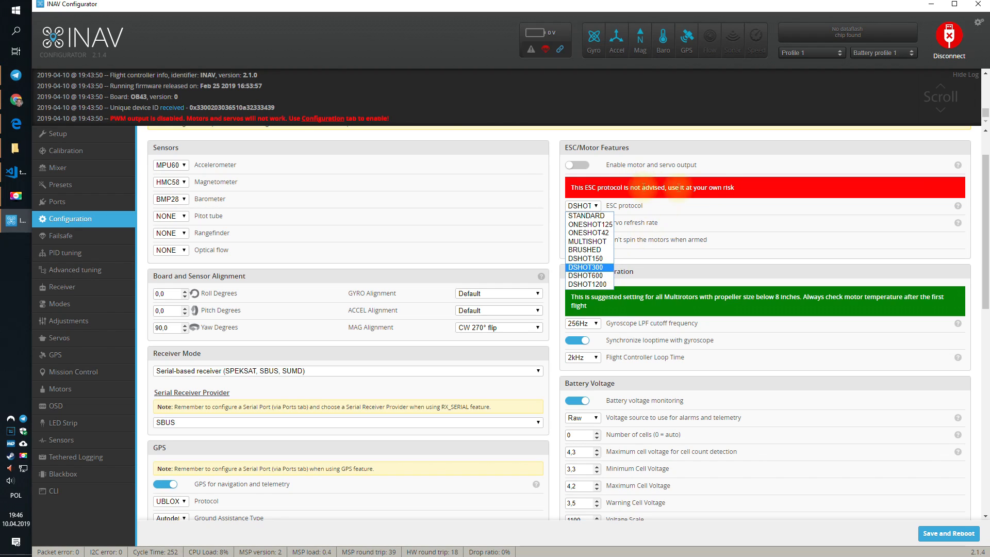
pyautogui.moveTo(585, 275)
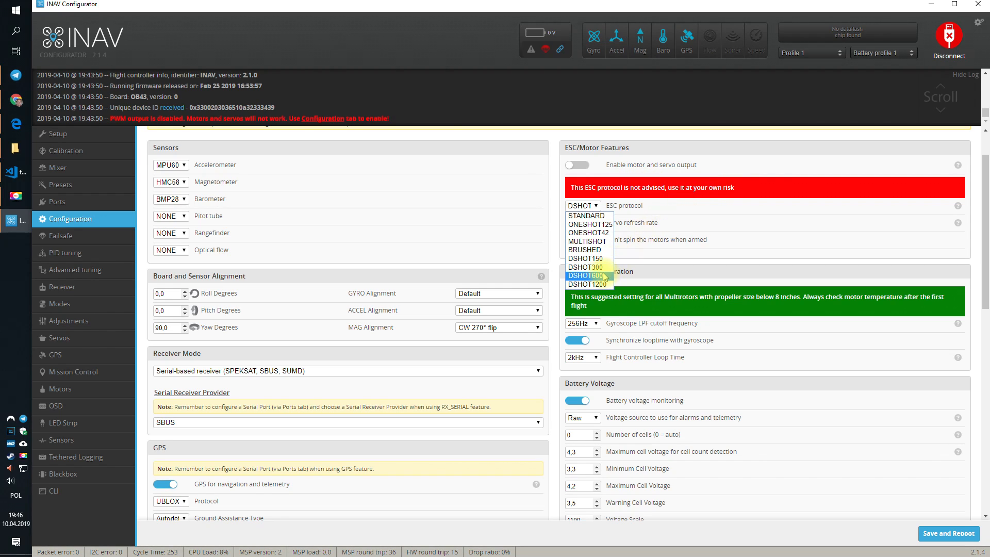
pyautogui.click(588, 275)
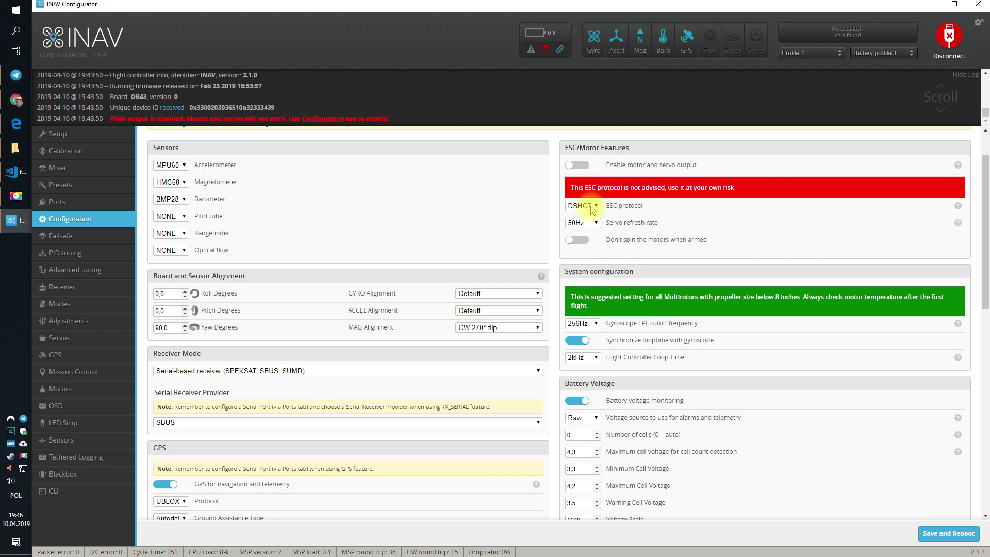
pyautogui.click(580, 205)
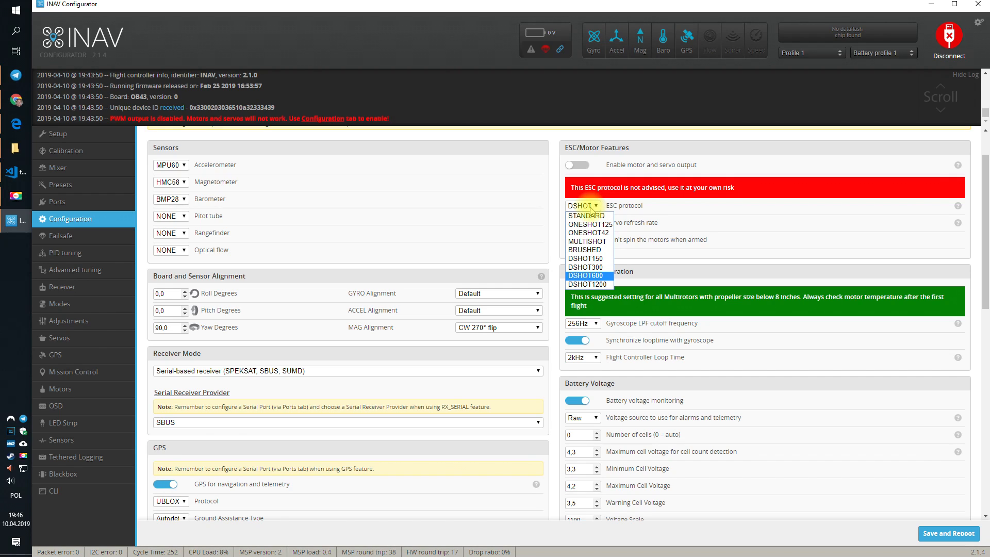
pyautogui.moveTo(585, 241)
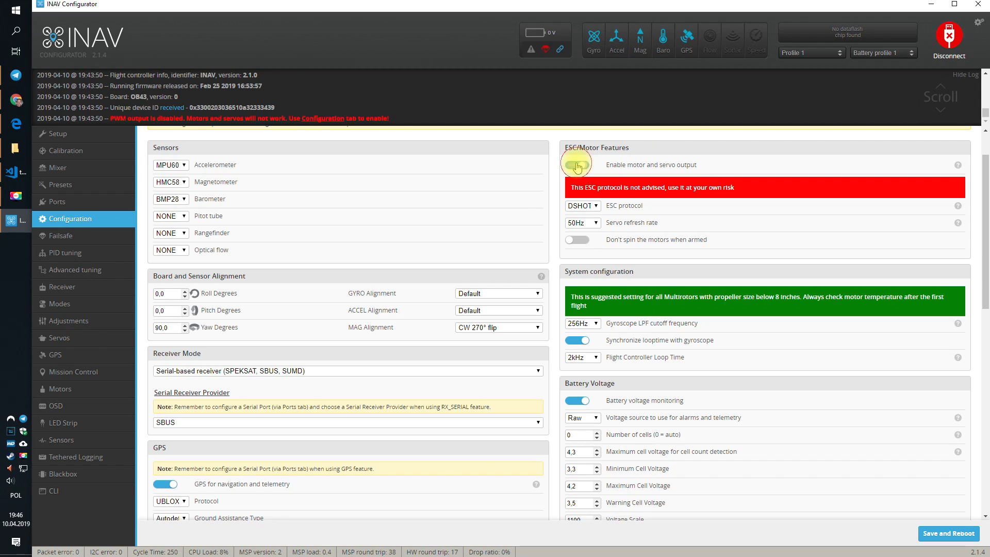
# Enable motor and servo output, leaving 'Don't spin the motors when armed' off.
pyautogui.click(575, 165)
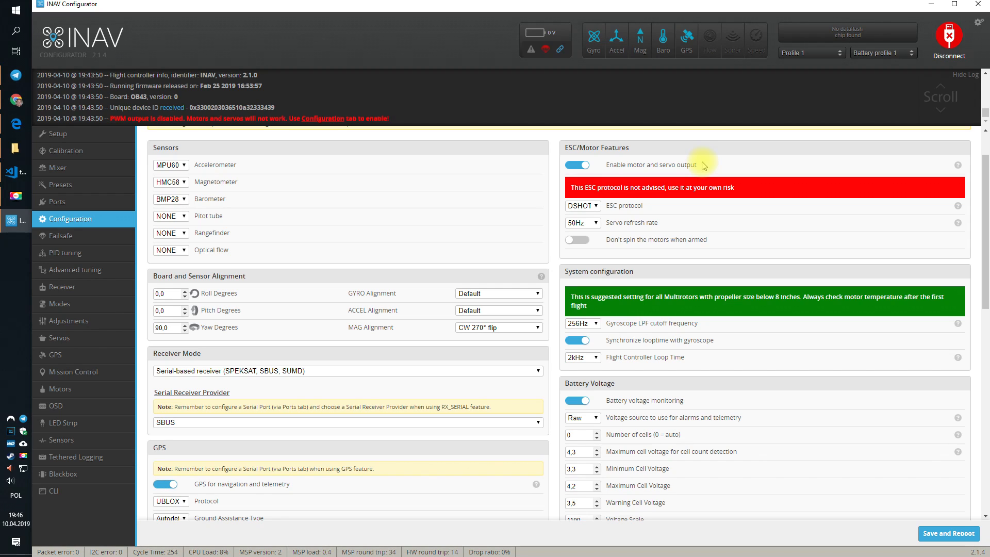
pyautogui.moveTo(671, 209)
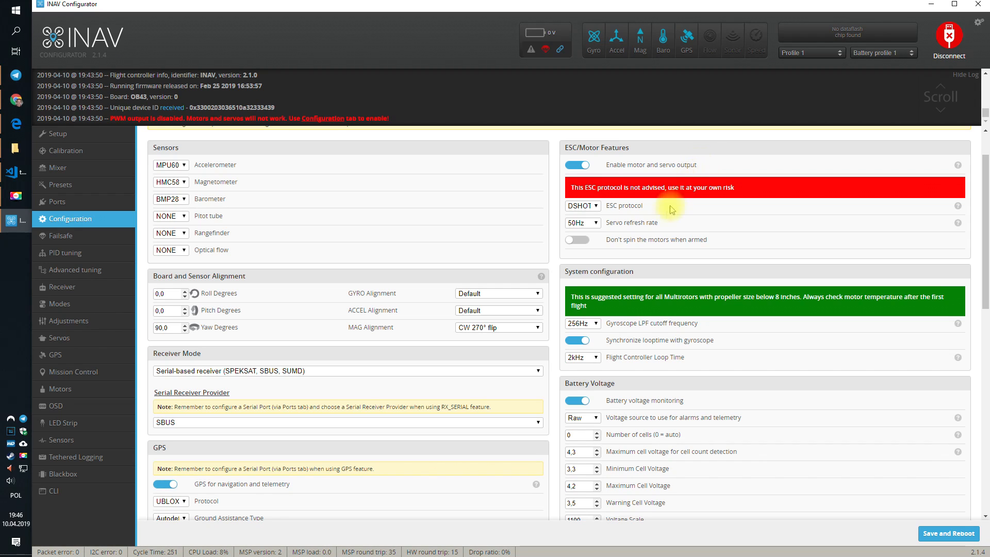
pyautogui.moveTo(625, 246)
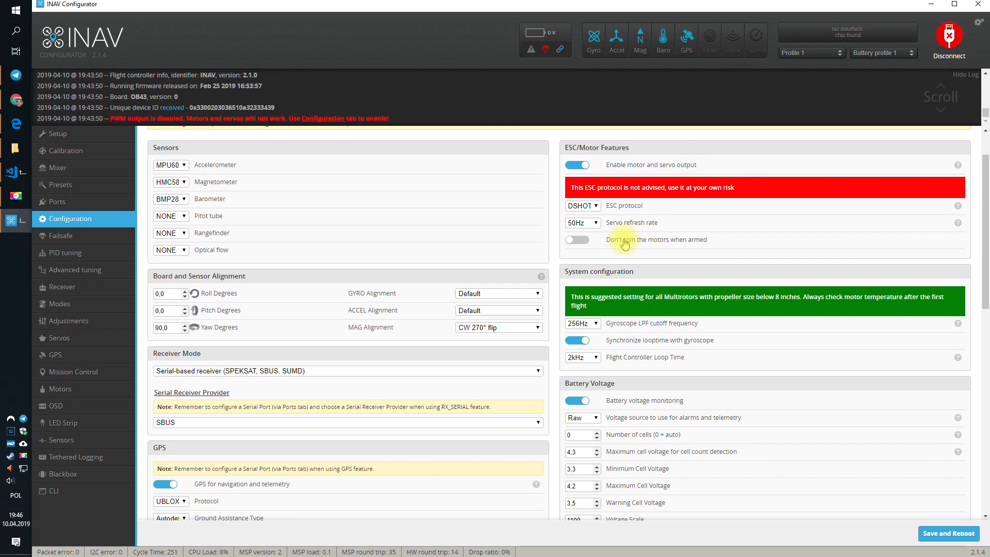
pyautogui.click(575, 242)
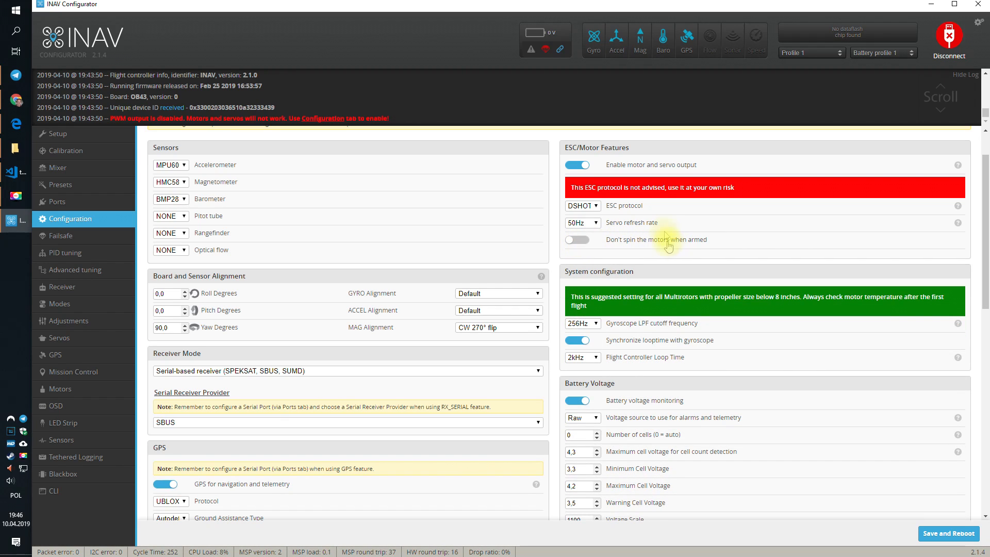
pyautogui.moveTo(575, 241)
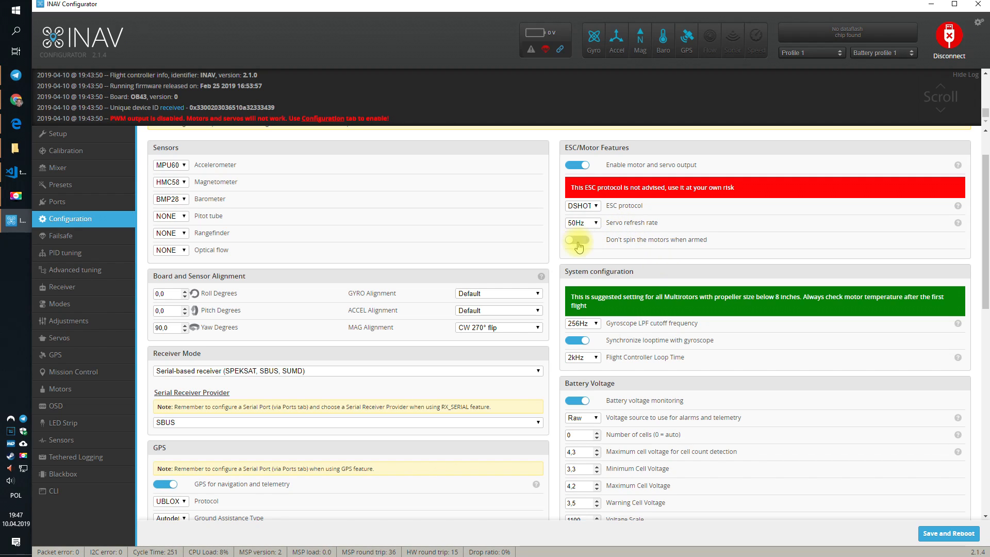
pyautogui.click(575, 240)
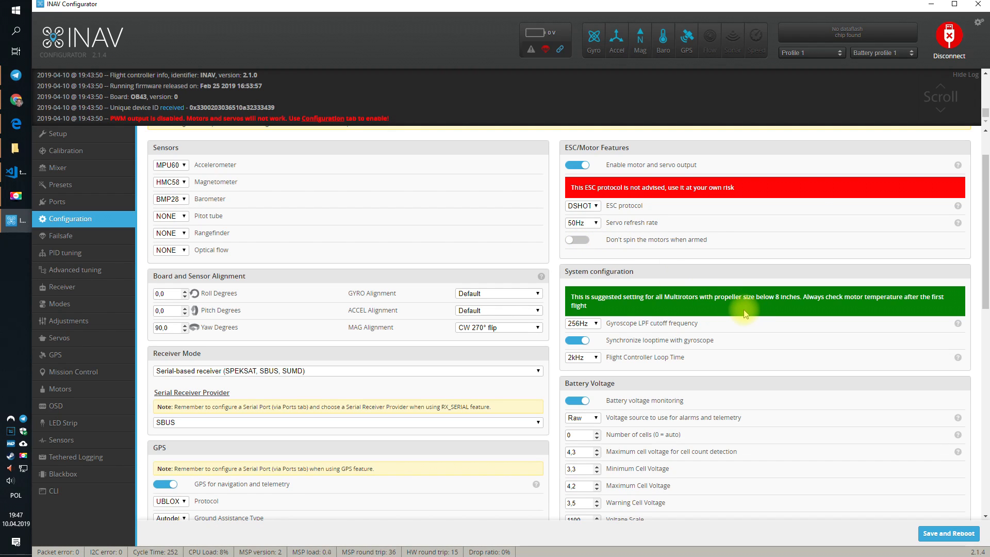
# Review the Other Features toggles and switch off profile selection with TX stick command.
pyautogui.scroll(-3)
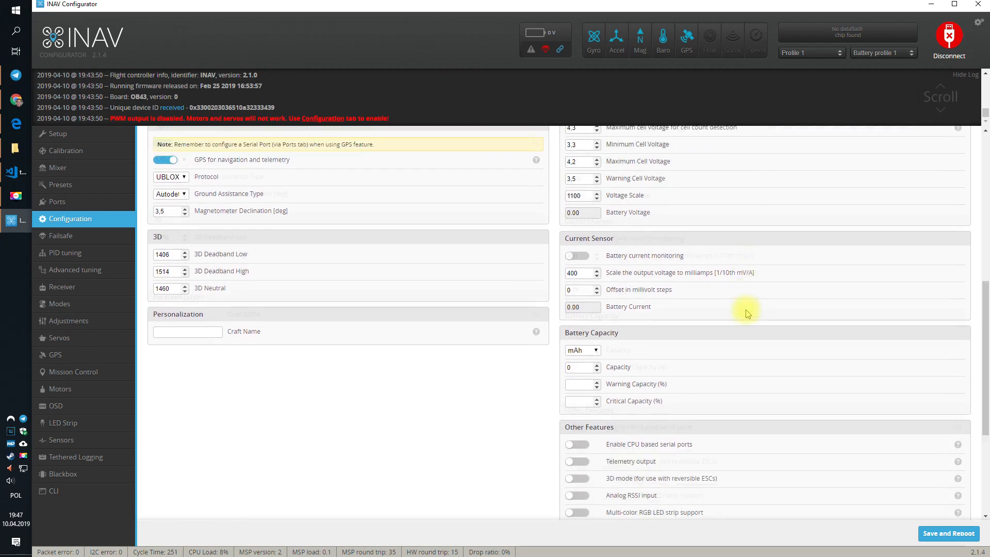
pyautogui.scroll(-3)
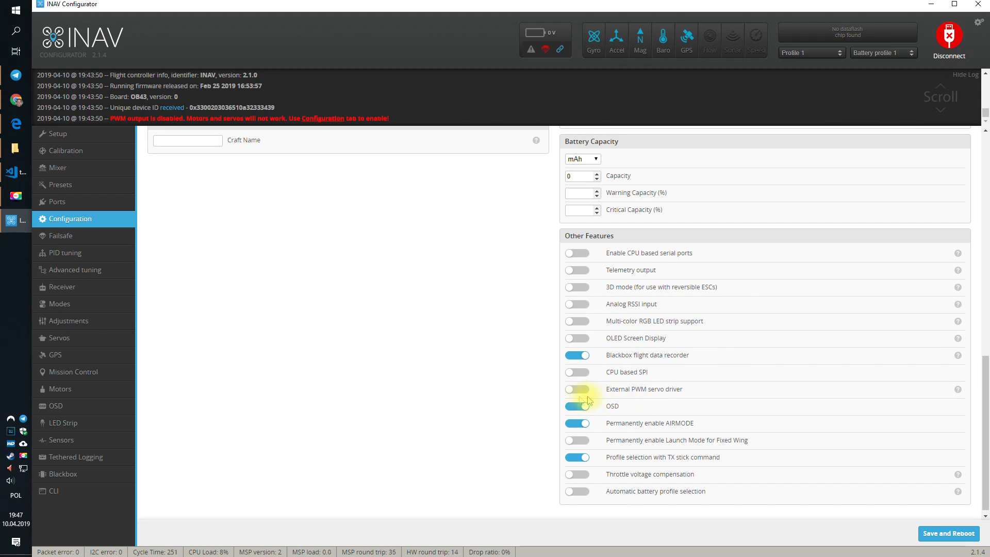
pyautogui.click(576, 389)
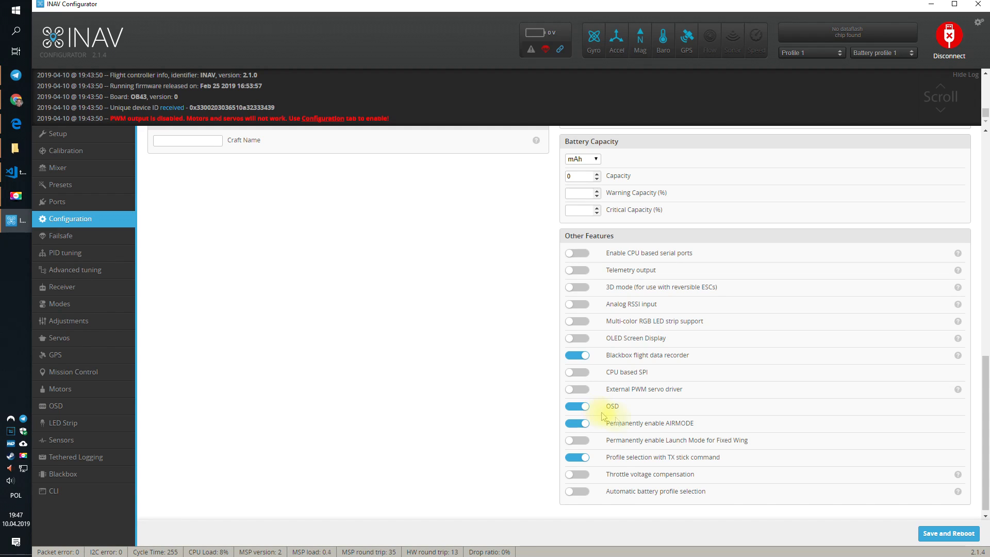
pyautogui.moveTo(694, 424)
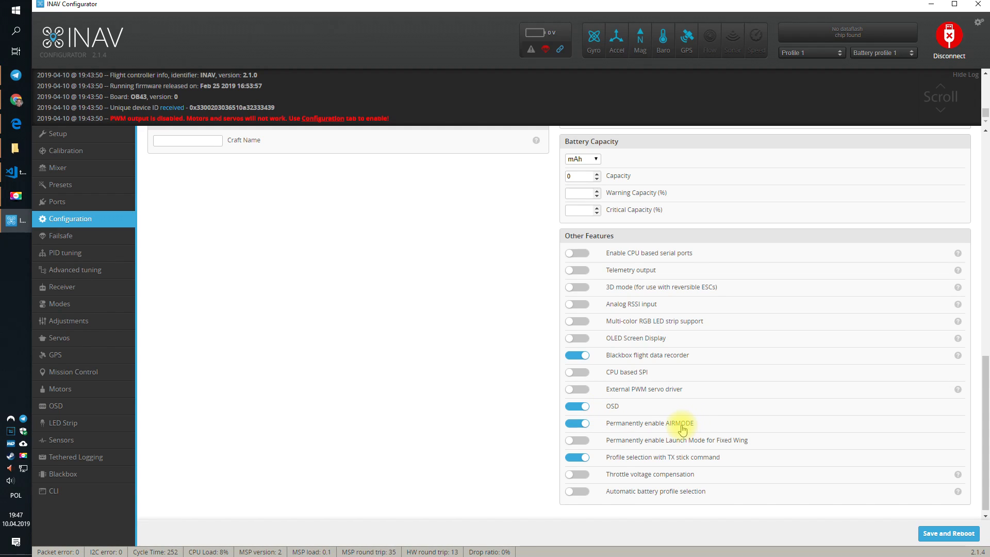
pyautogui.moveTo(576, 278)
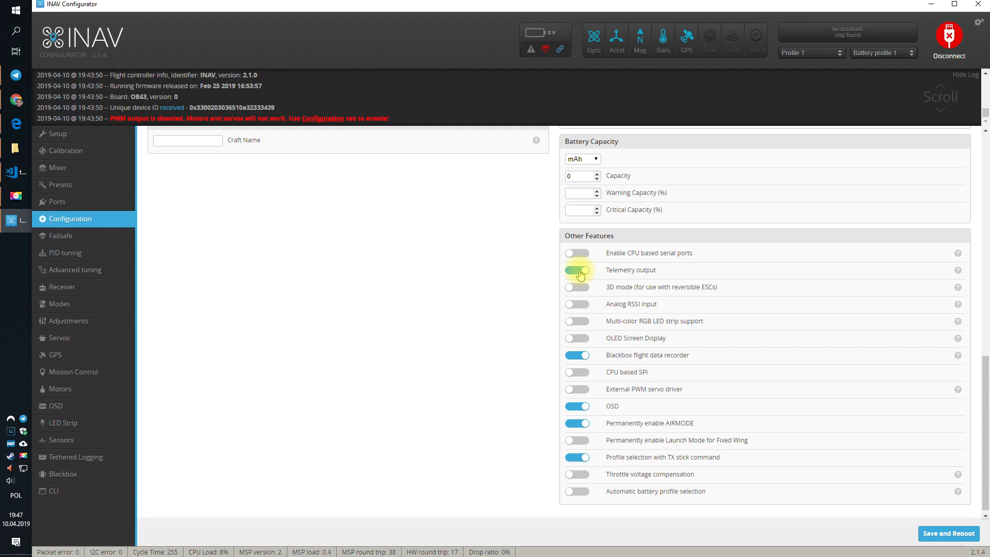
pyautogui.click(576, 269)
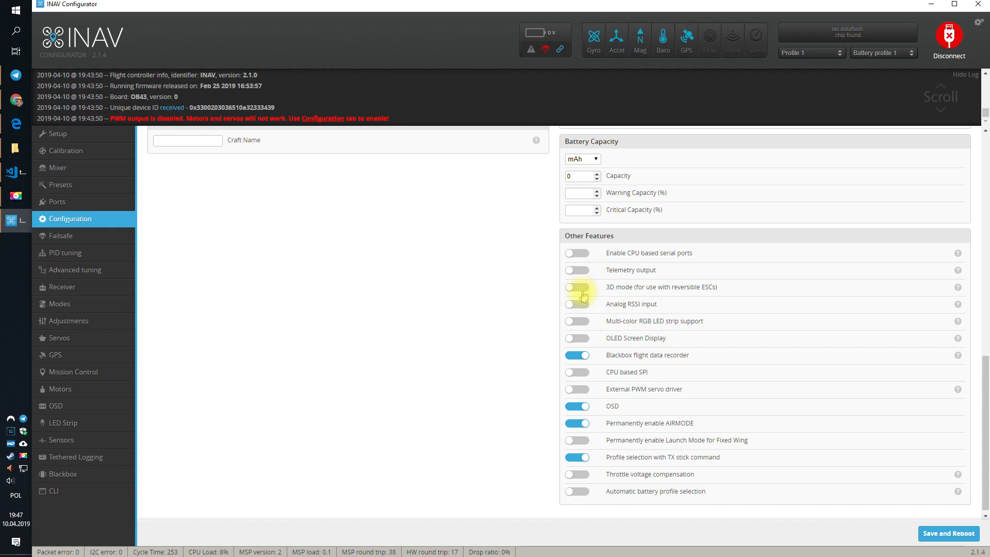
pyautogui.moveTo(582, 323)
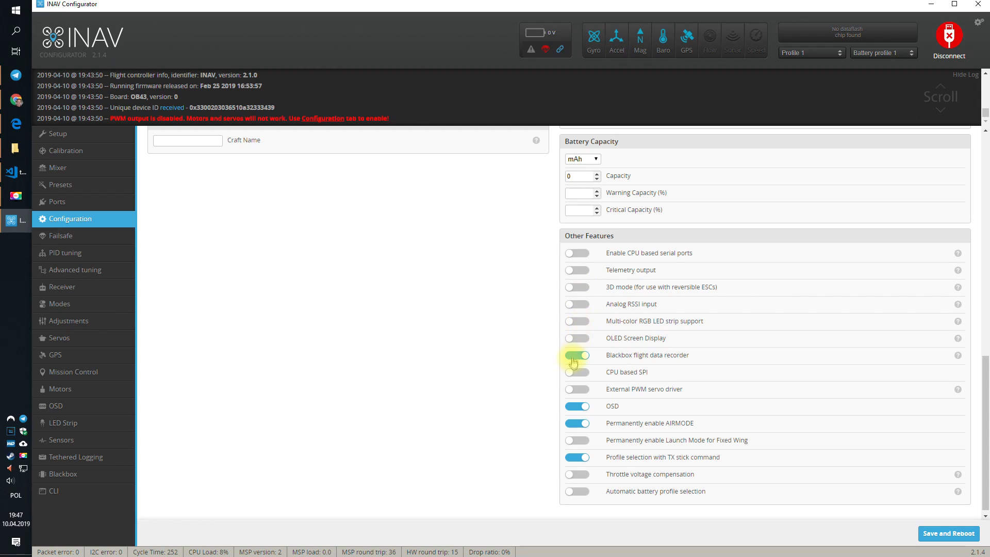
pyautogui.click(576, 355)
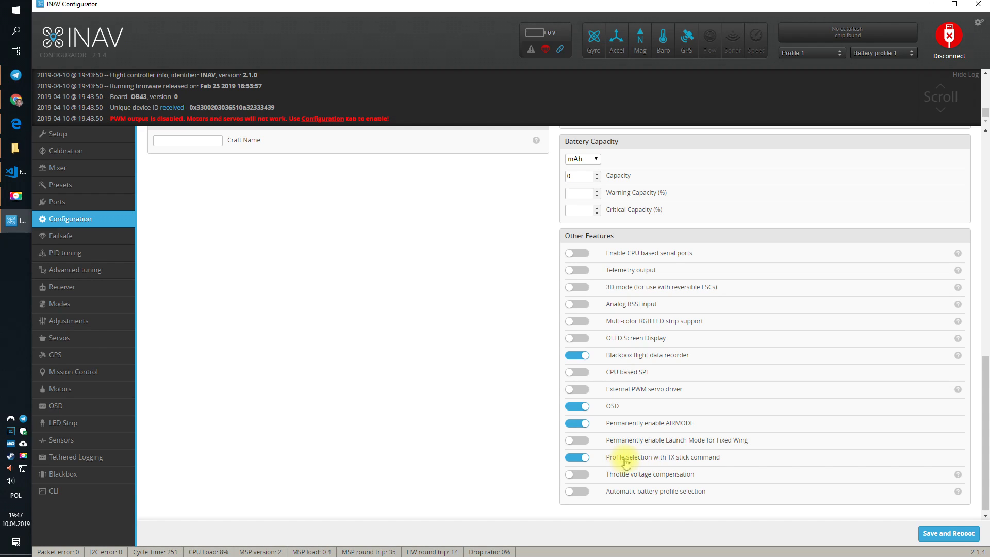
pyautogui.moveTo(652, 464)
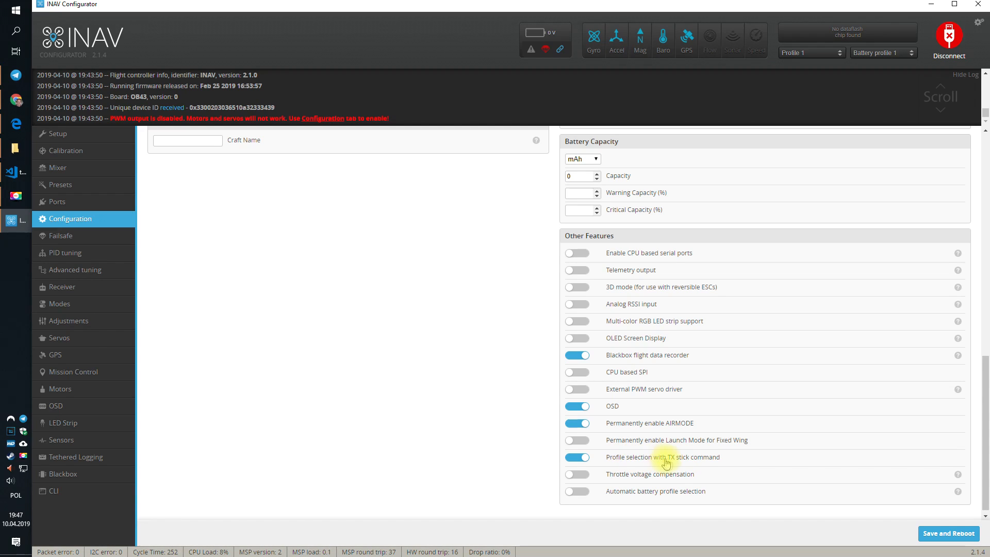
pyautogui.moveTo(699, 462)
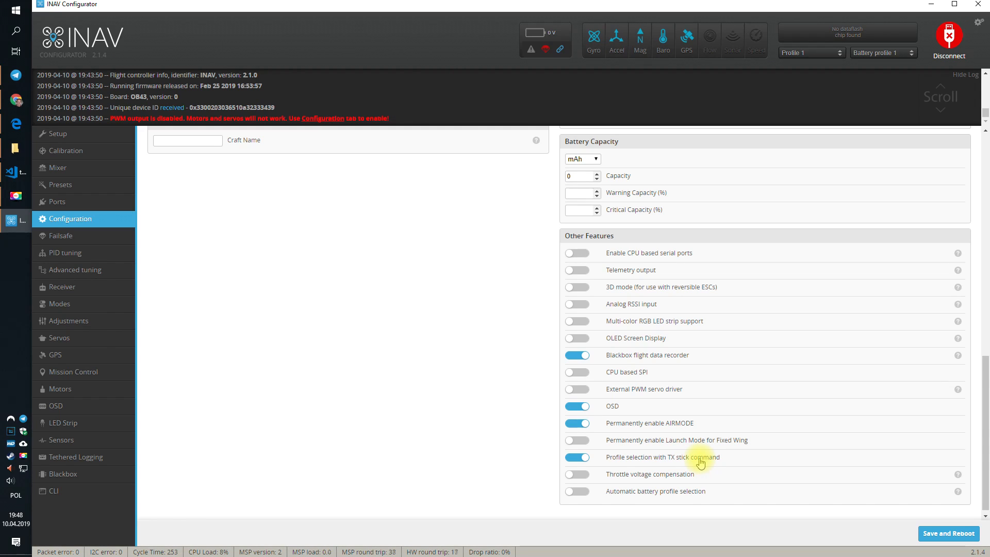
pyautogui.click(577, 457)
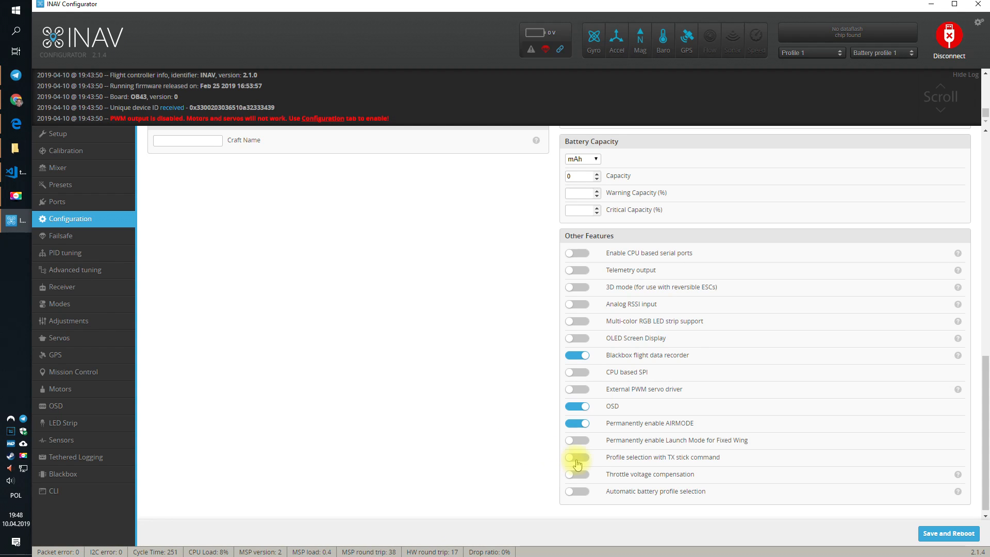
# Check the settings over and Save and Reboot the flight controller.
pyautogui.scroll(3)
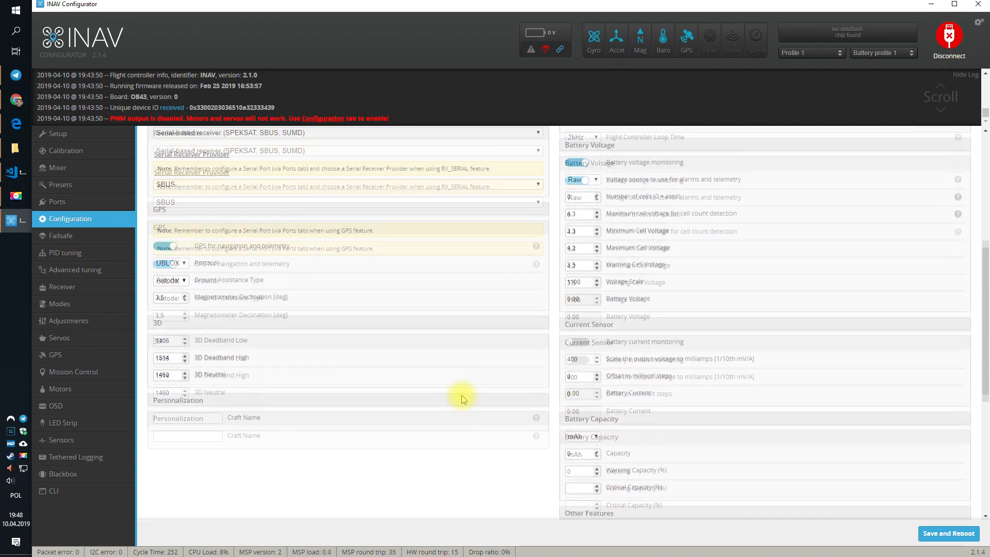
pyautogui.scroll(3)
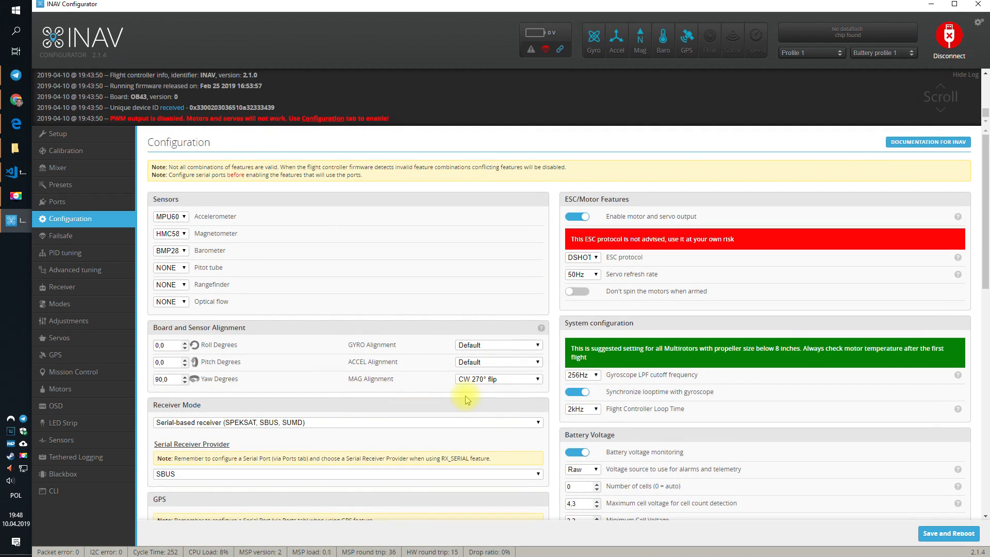
pyautogui.scroll(-3)
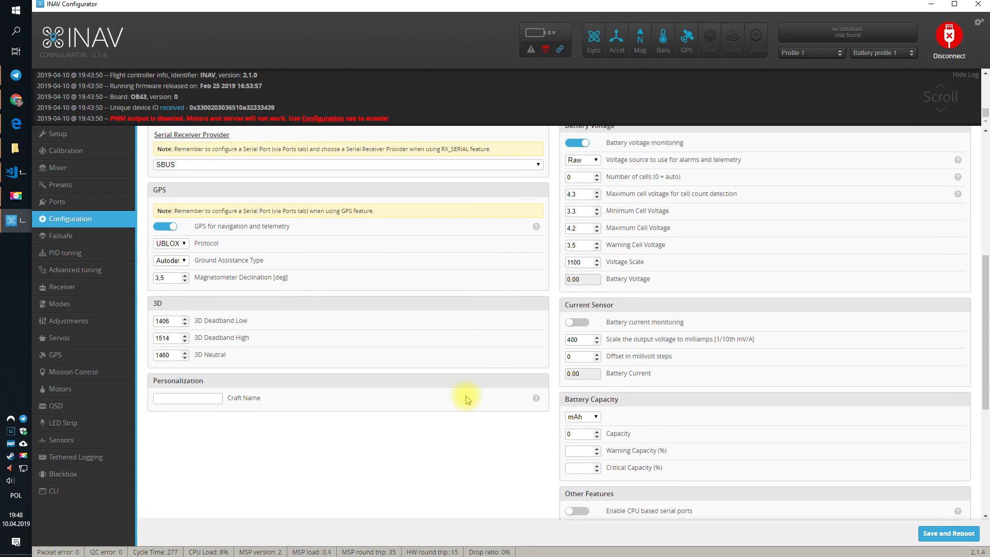
pyautogui.scroll(-3)
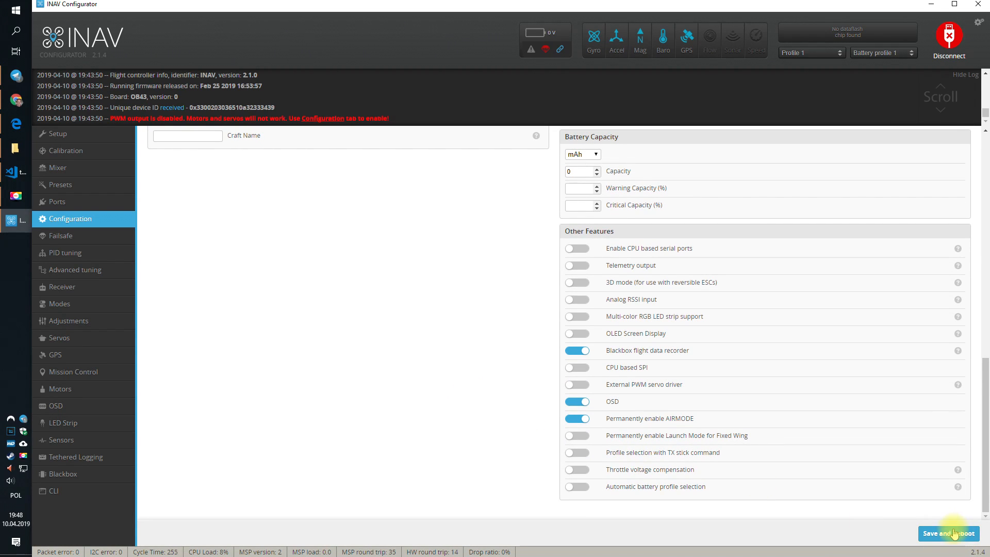
pyautogui.click(947, 533)
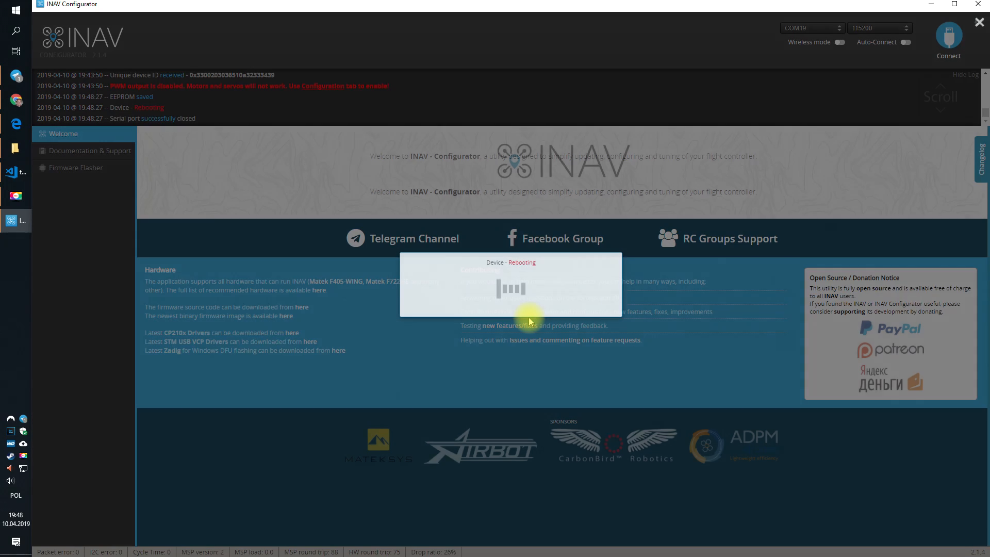